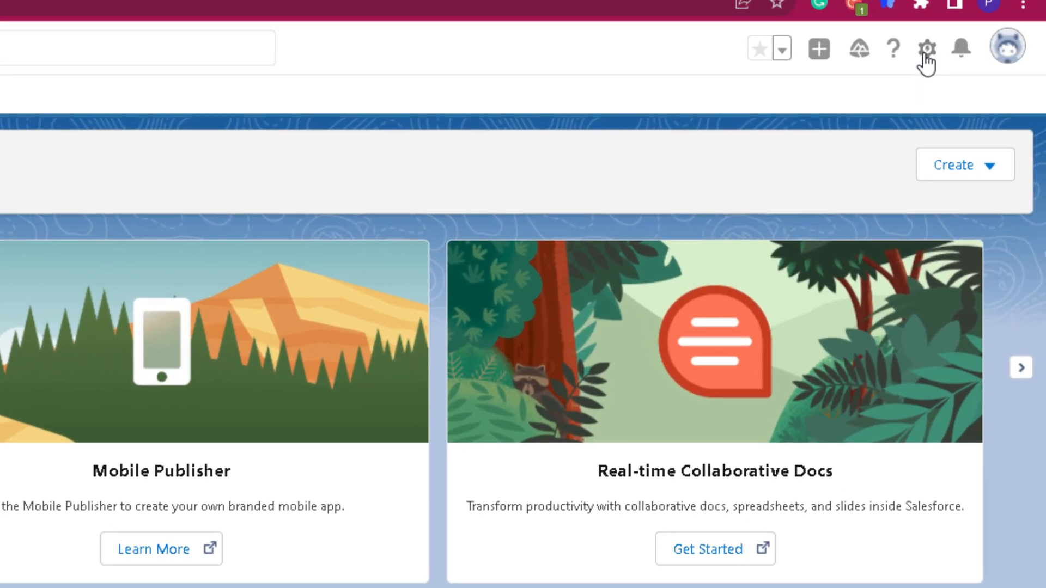
- Search Setup for 'Apex', open Apex Classes, and launch the Developer Console
left_click(925, 48)
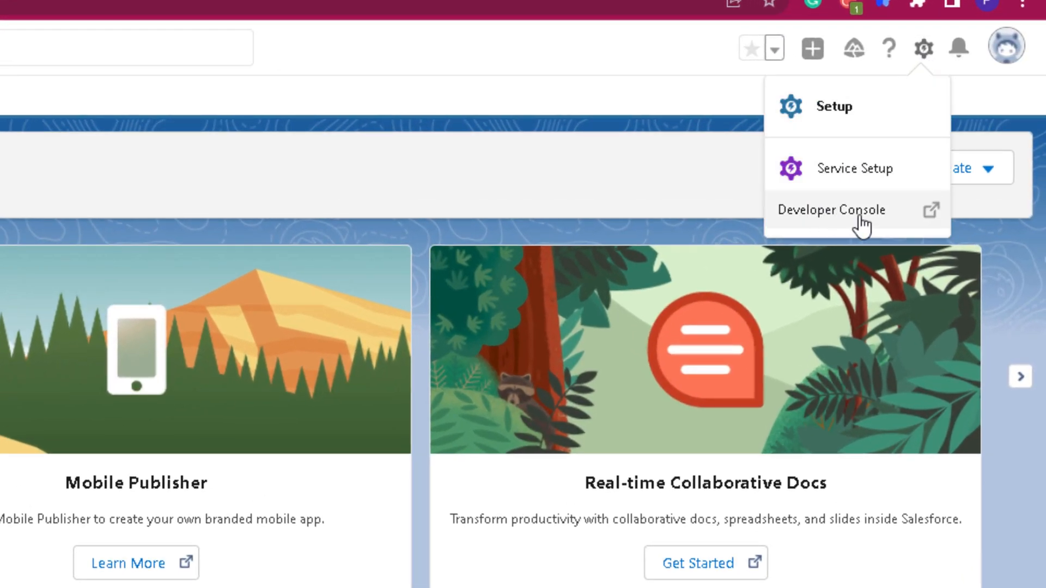
left_click(828, 209)
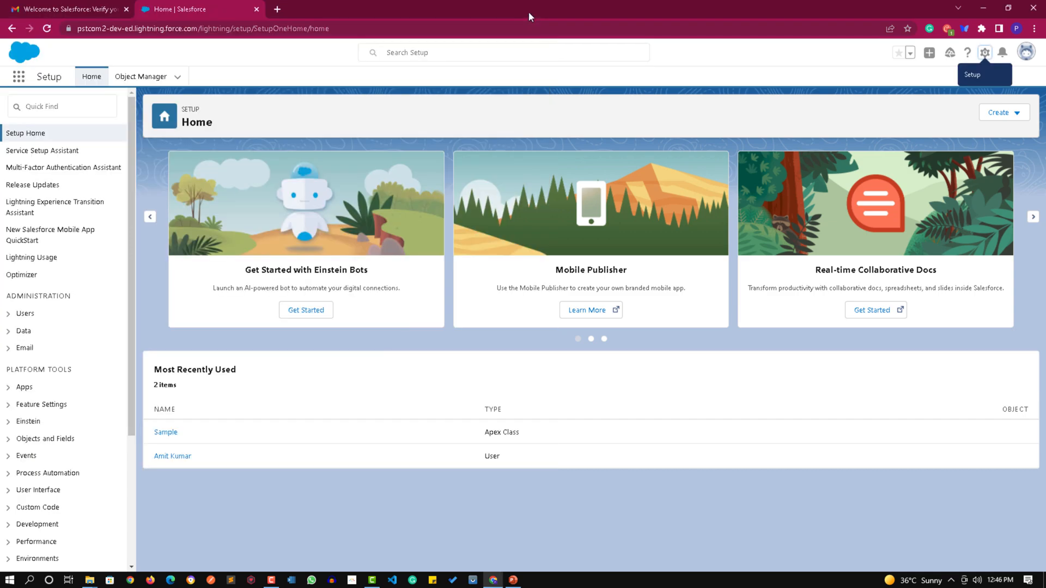
mouse_move(291, 144)
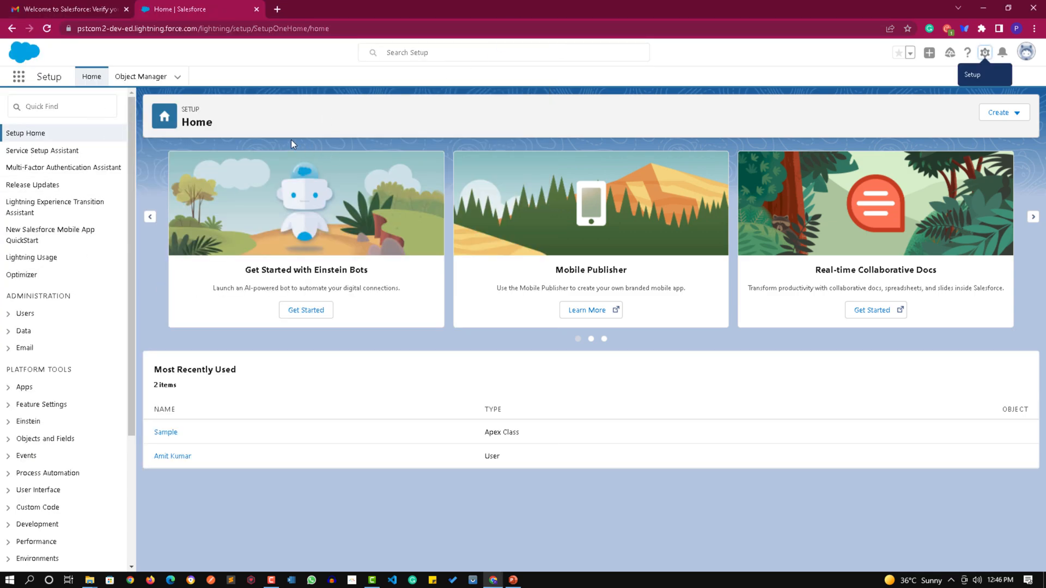
left_click(62, 106)
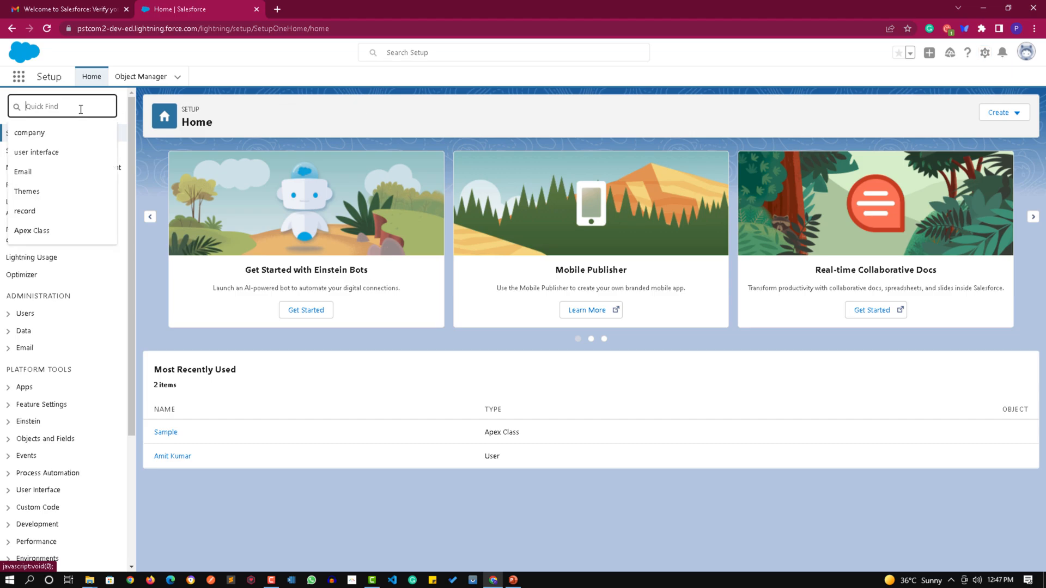
type("Apex")
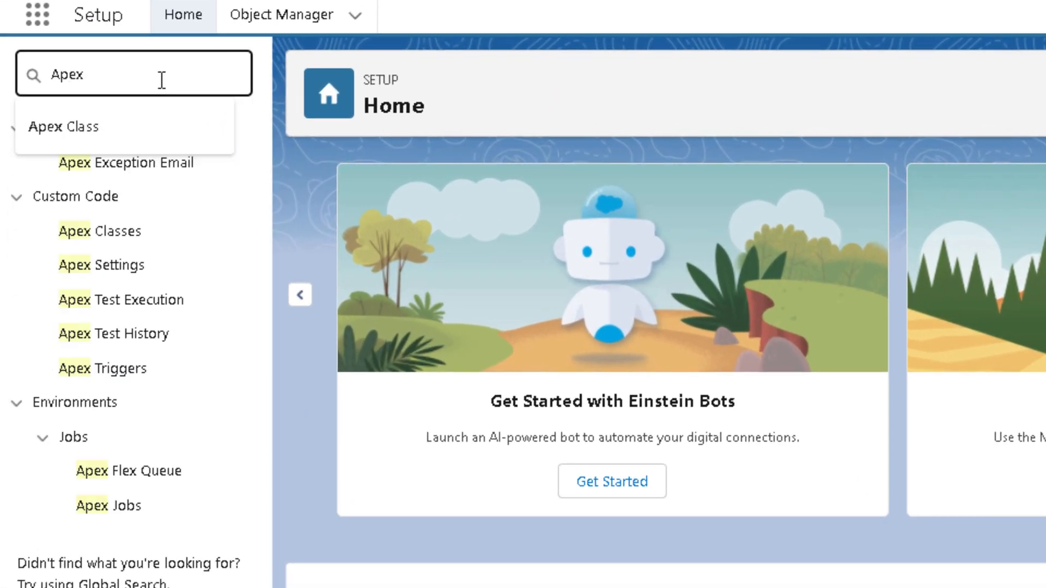
mouse_move(100, 231)
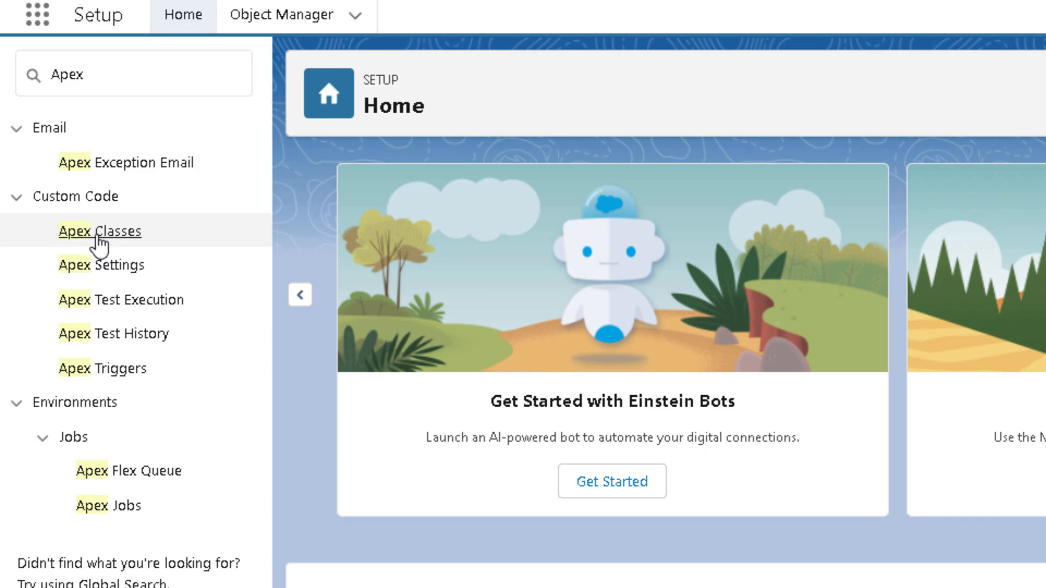
left_click(99, 232)
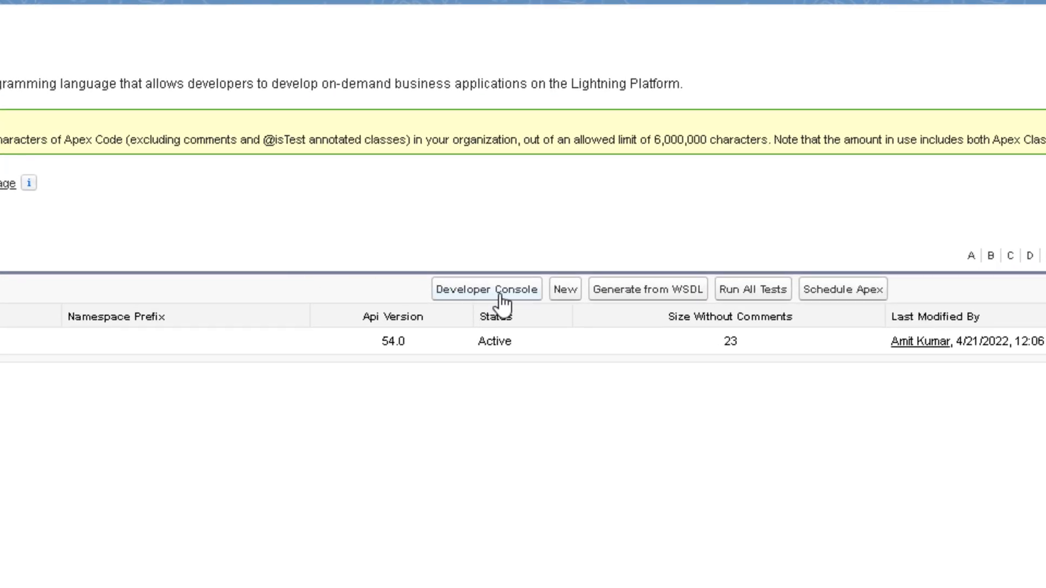
left_click(487, 289)
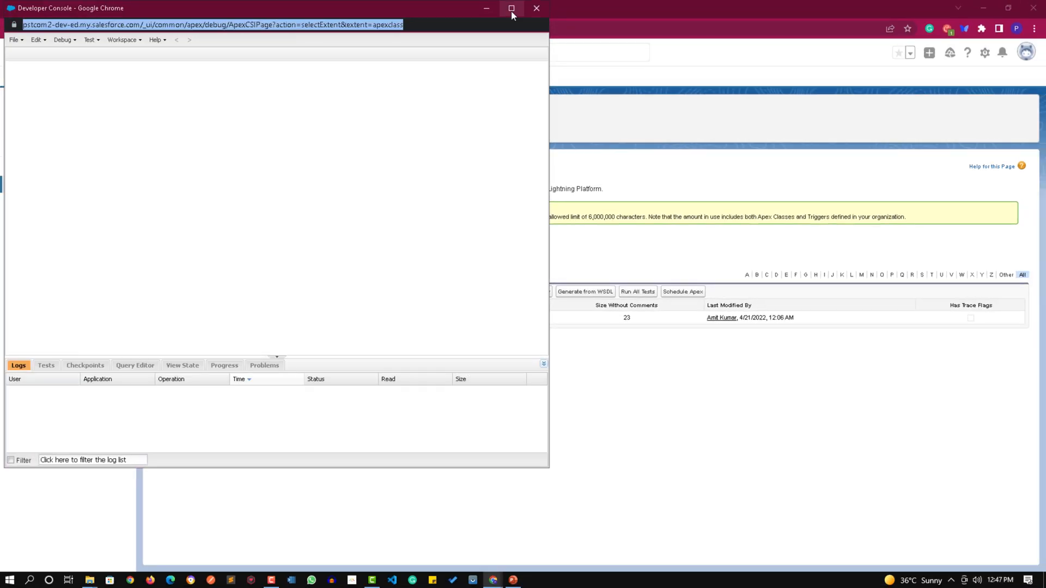
- Maximize the console and tour the Tests, Checkpoints, Query Editor, View State and Progress panels
left_click(511, 8)
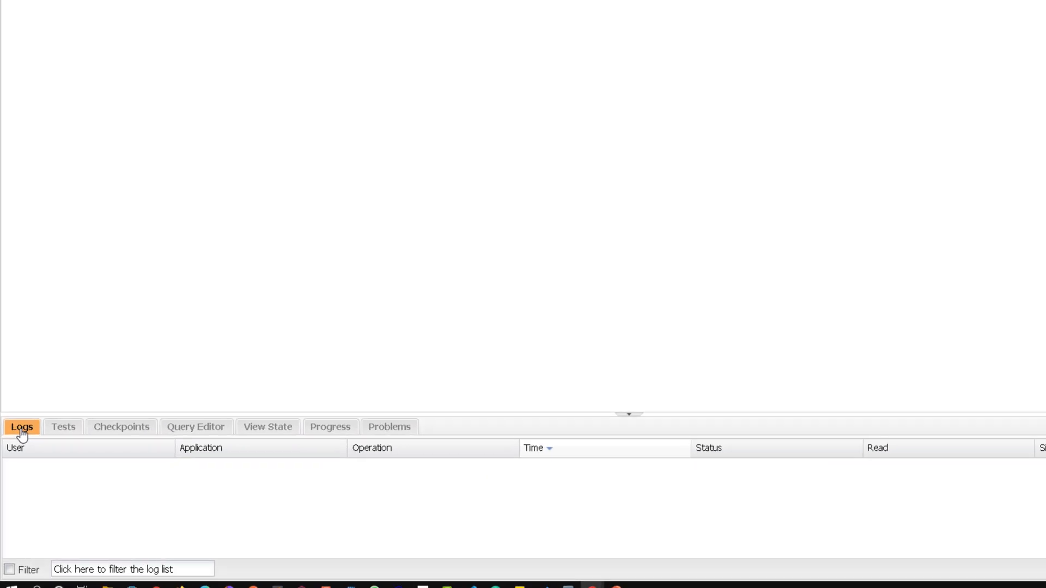
left_click(63, 428)
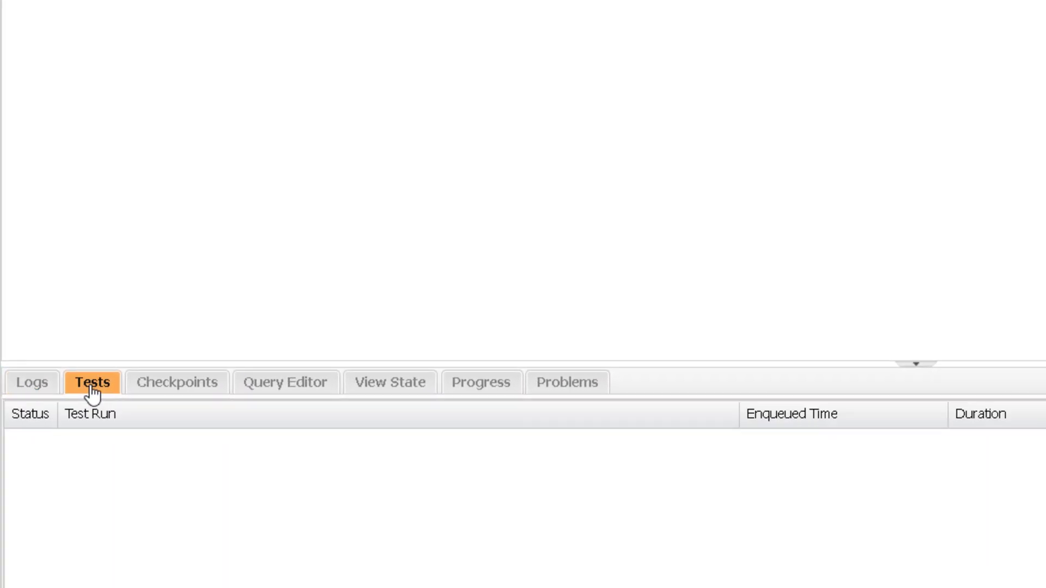
left_click(176, 383)
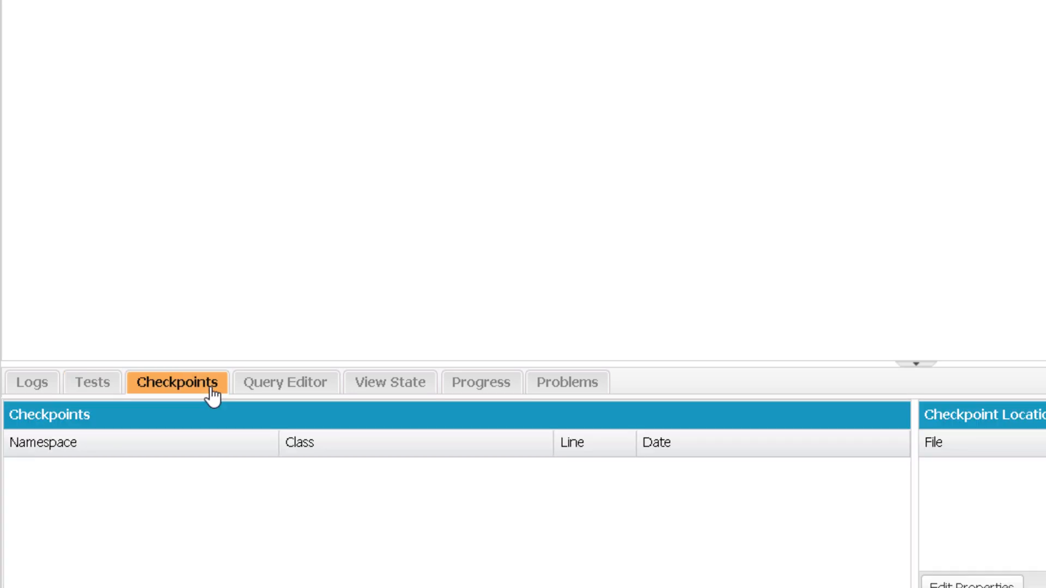
left_click(285, 383)
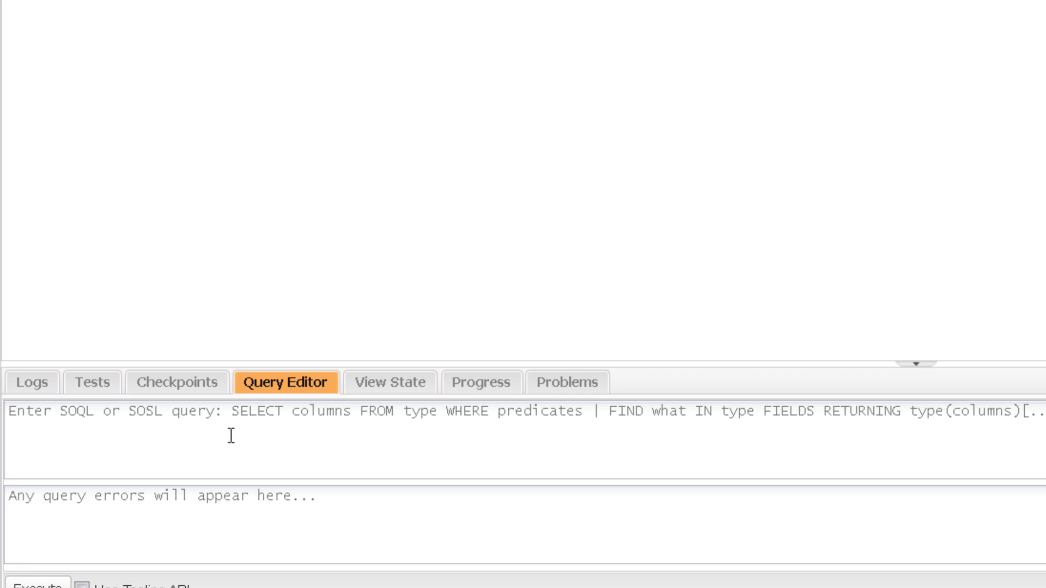
left_click(390, 383)
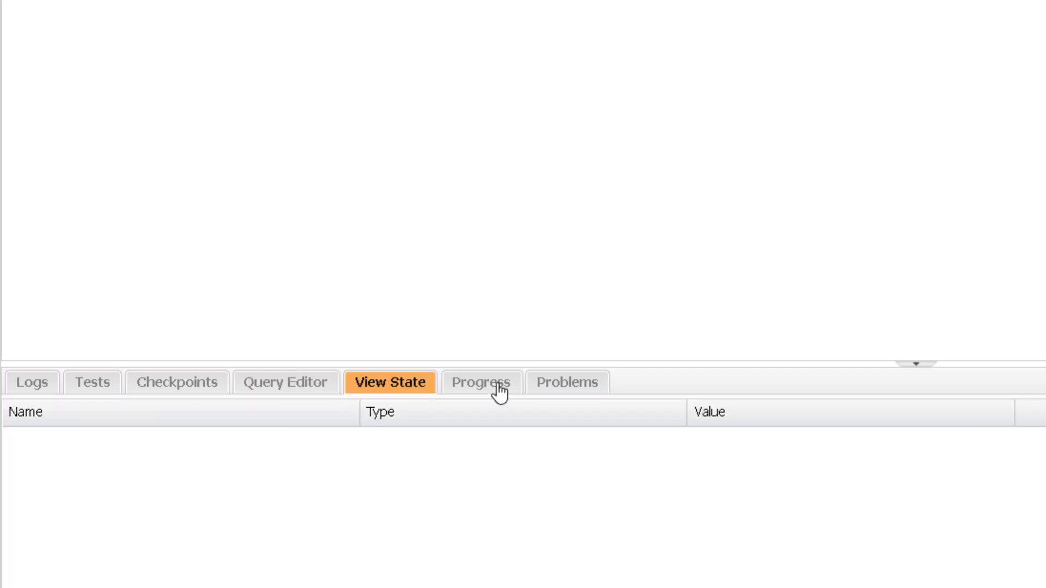
left_click(480, 383)
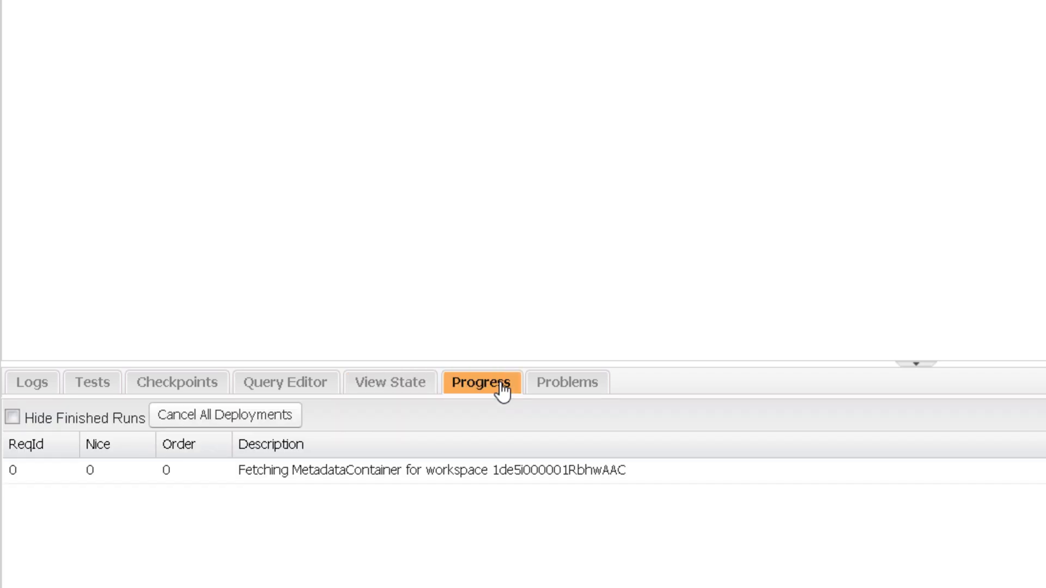
mouse_move(604, 506)
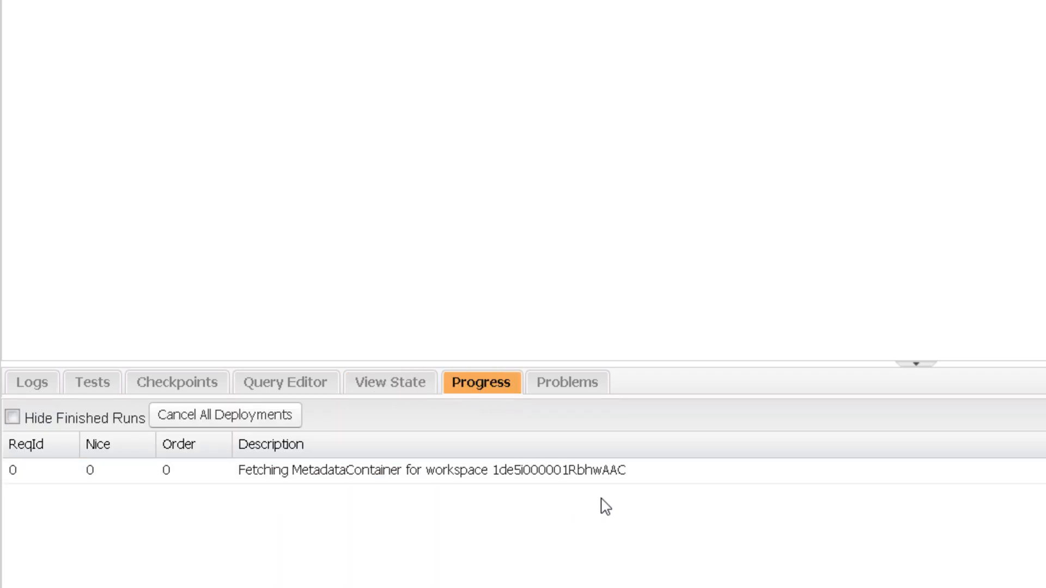
left_click(566, 382)
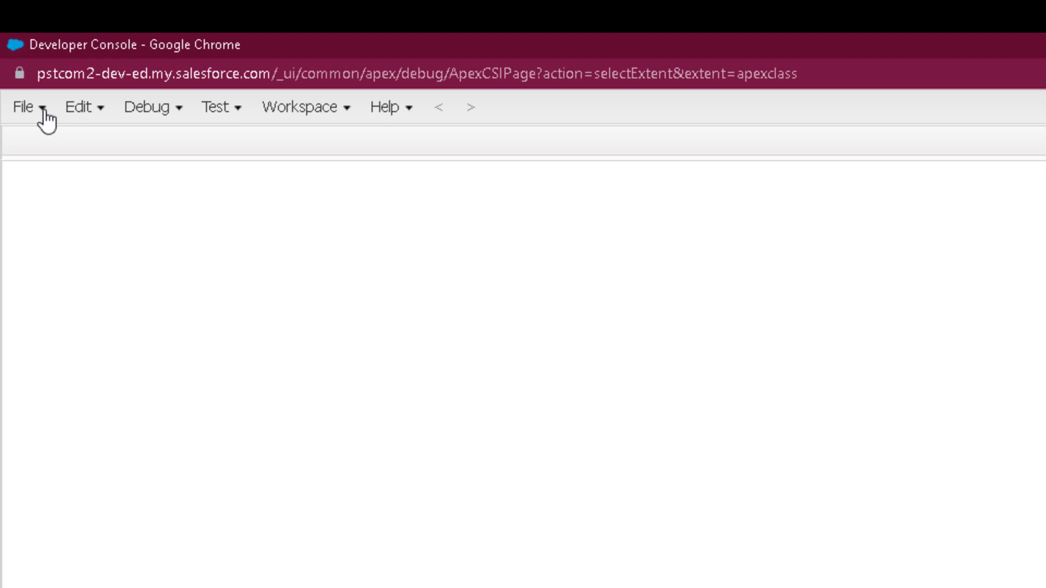
- Browse the Open dialog's Triggers, Objects, Static Resources and Packages lists, then open Sample
left_click(24, 108)
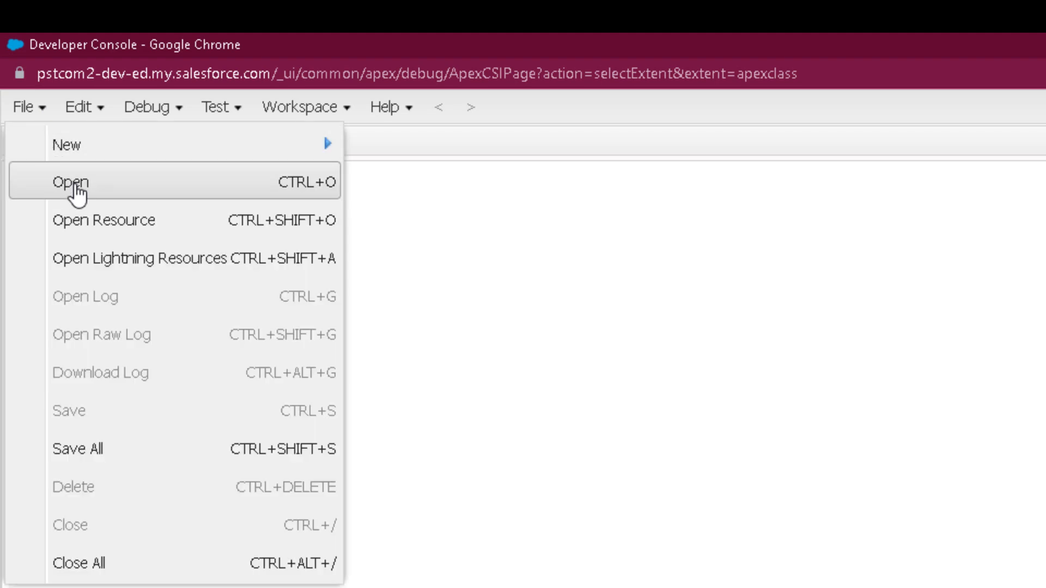
left_click(70, 182)
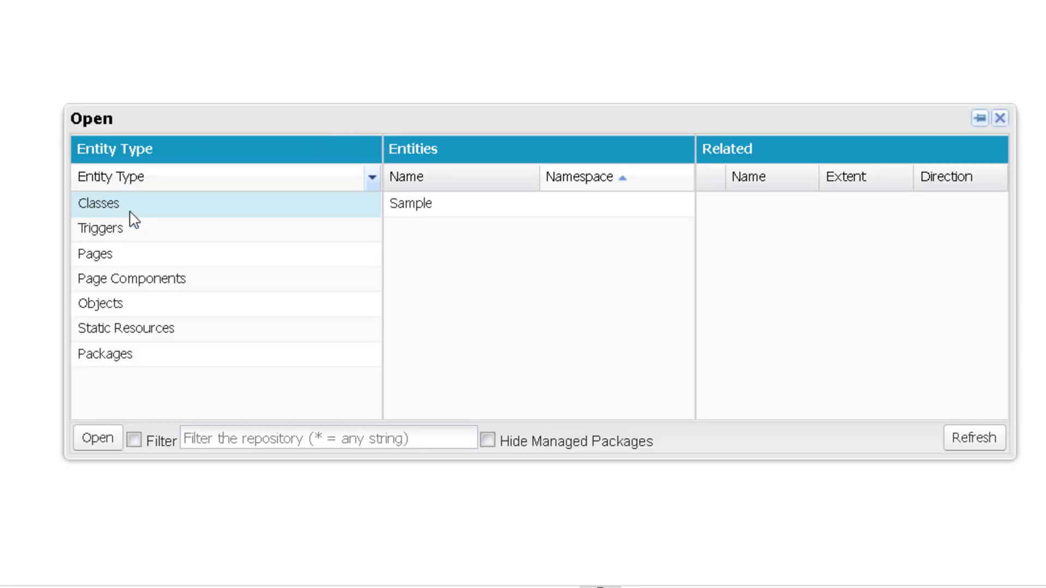
left_click(102, 228)
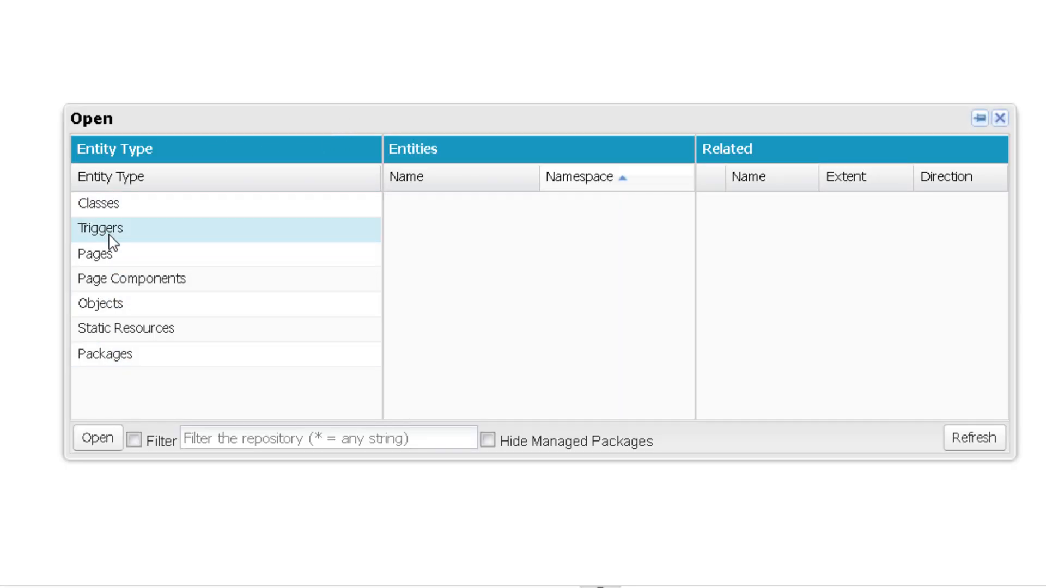
left_click(100, 303)
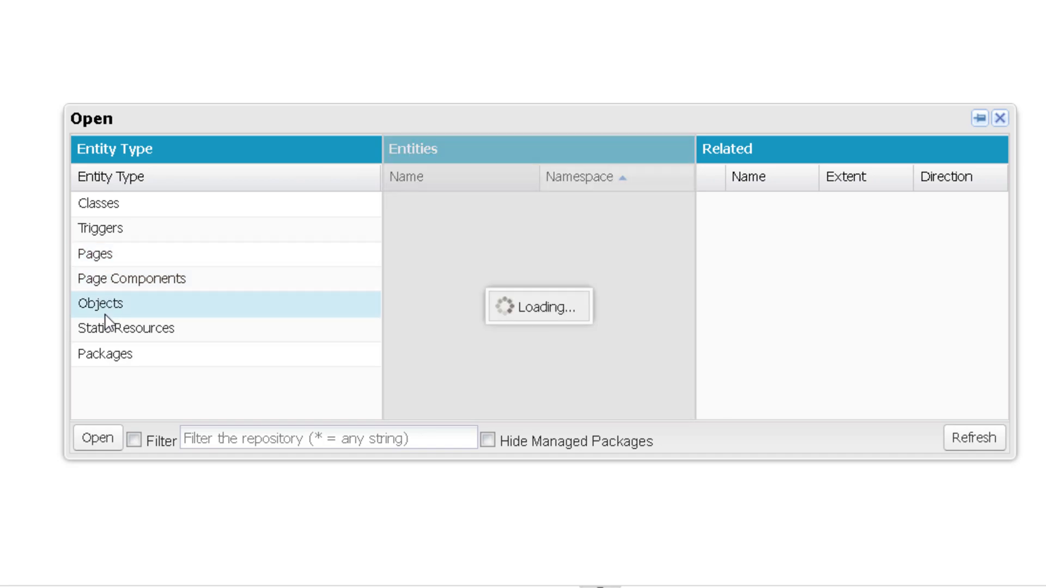
left_click(104, 354)
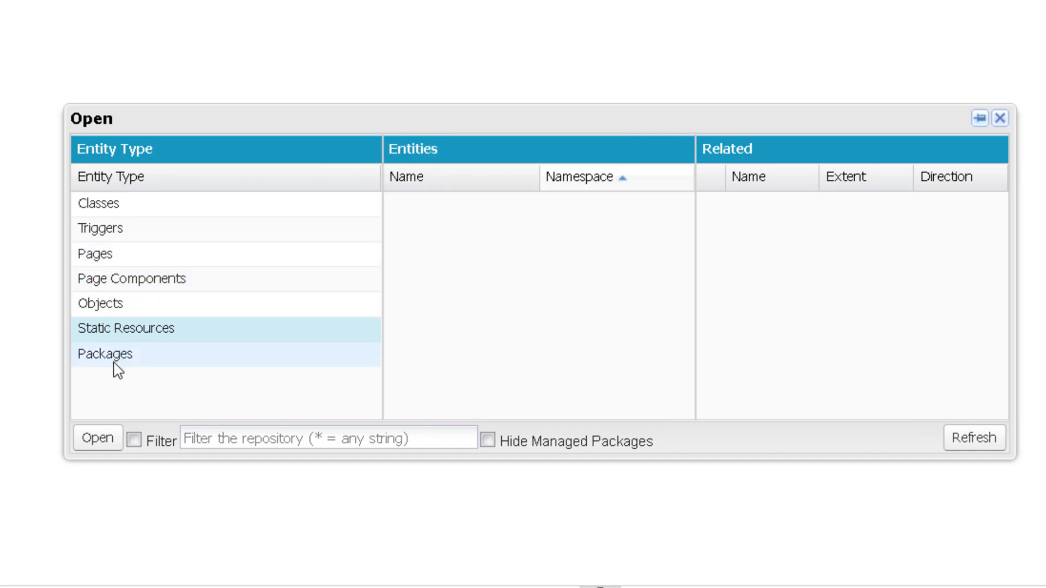
left_click(123, 353)
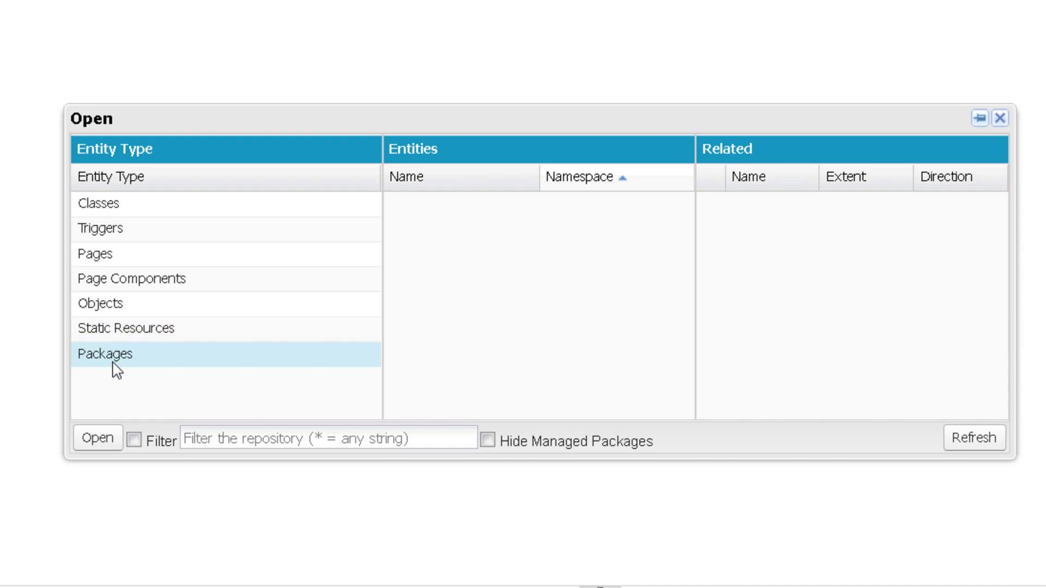
mouse_move(97, 203)
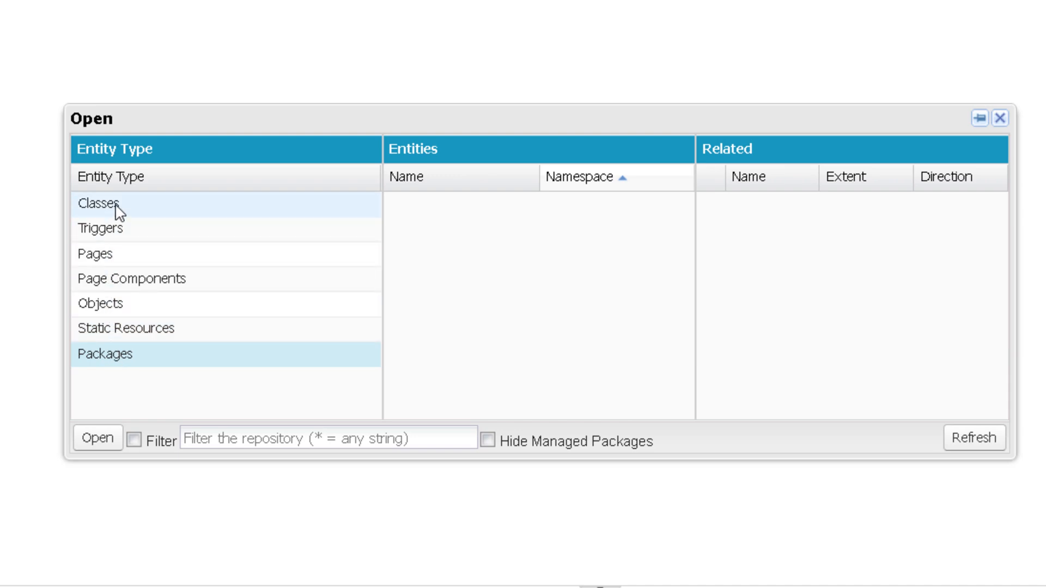
left_click(100, 204)
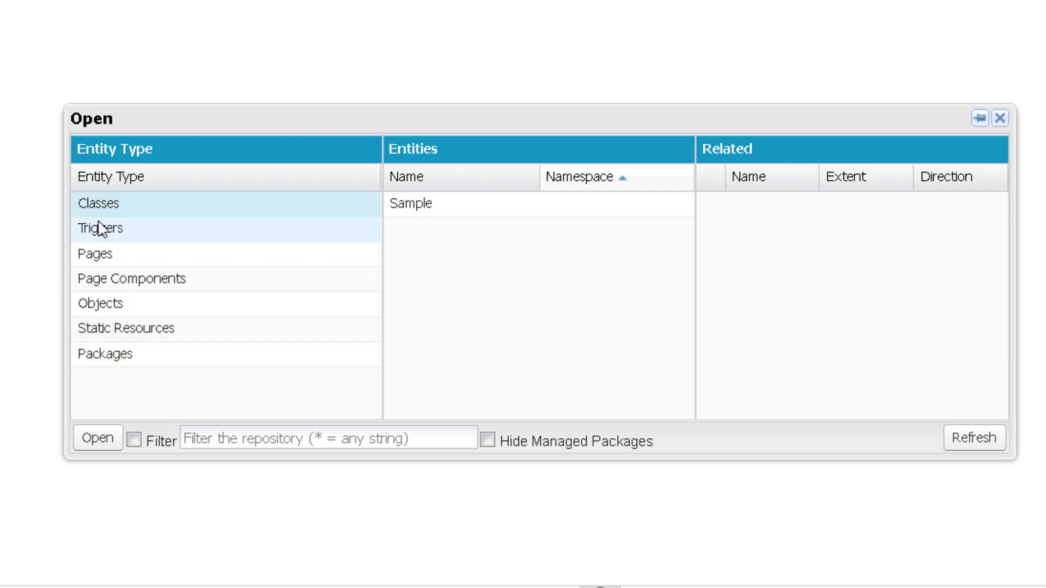
mouse_move(433, 425)
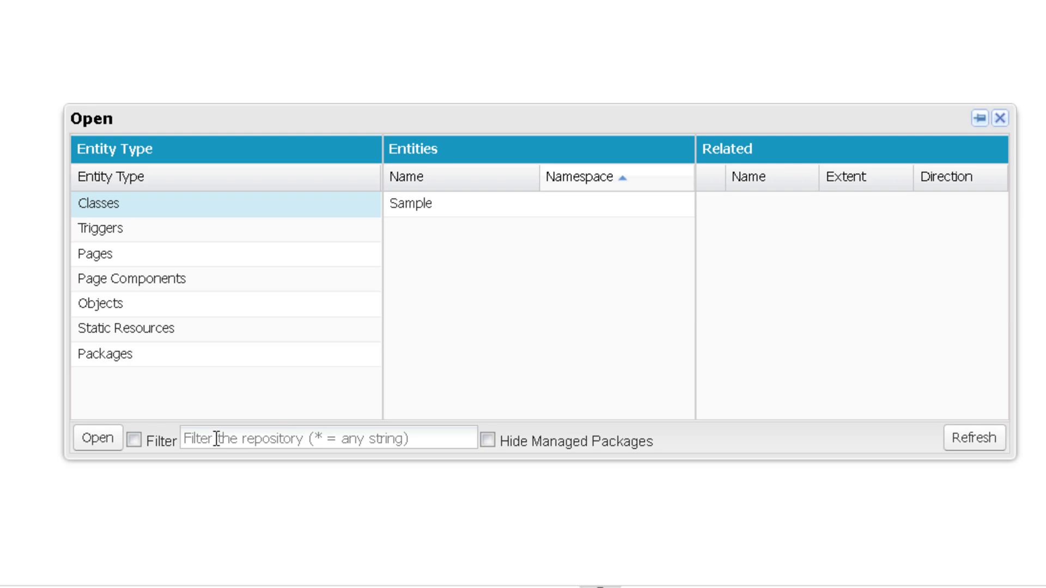
mouse_move(311, 455)
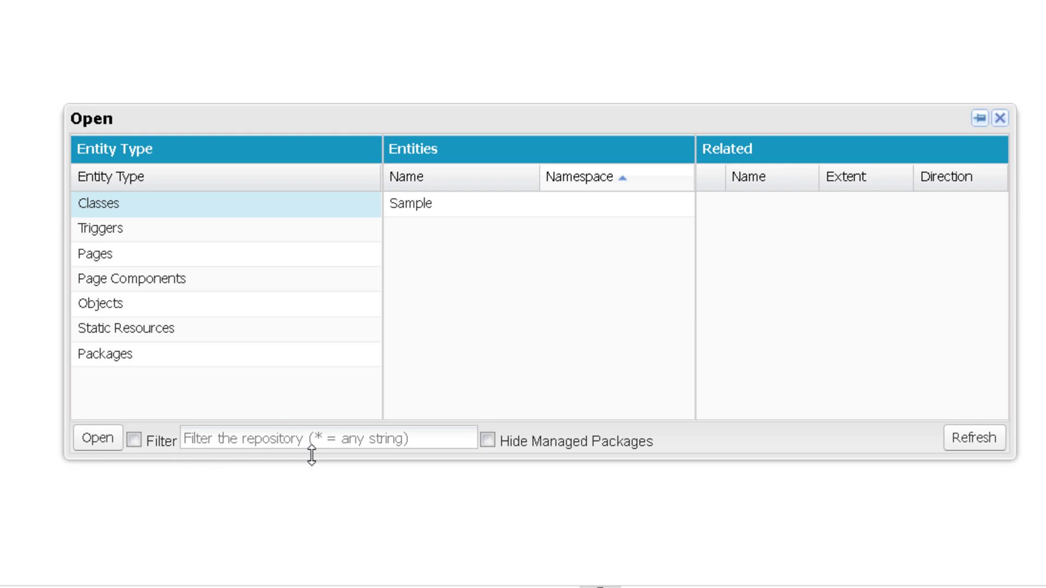
mouse_move(550, 390)
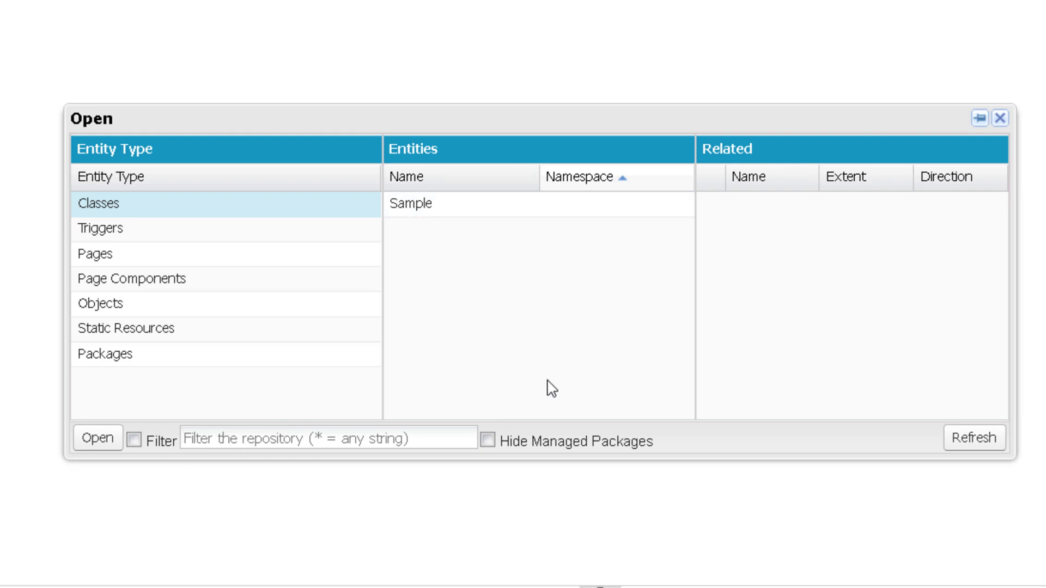
mouse_move(489, 454)
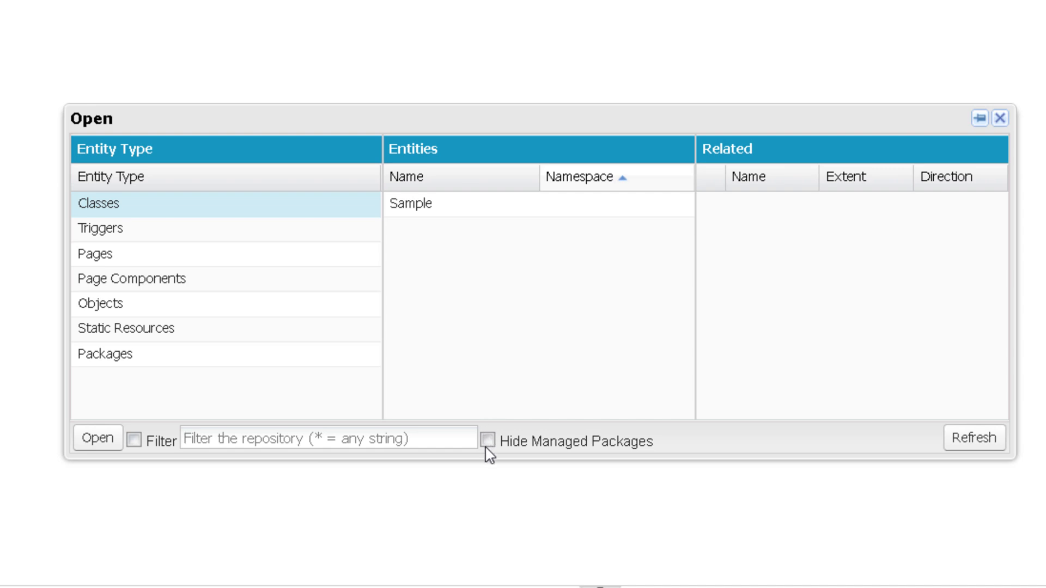
mouse_move(568, 461)
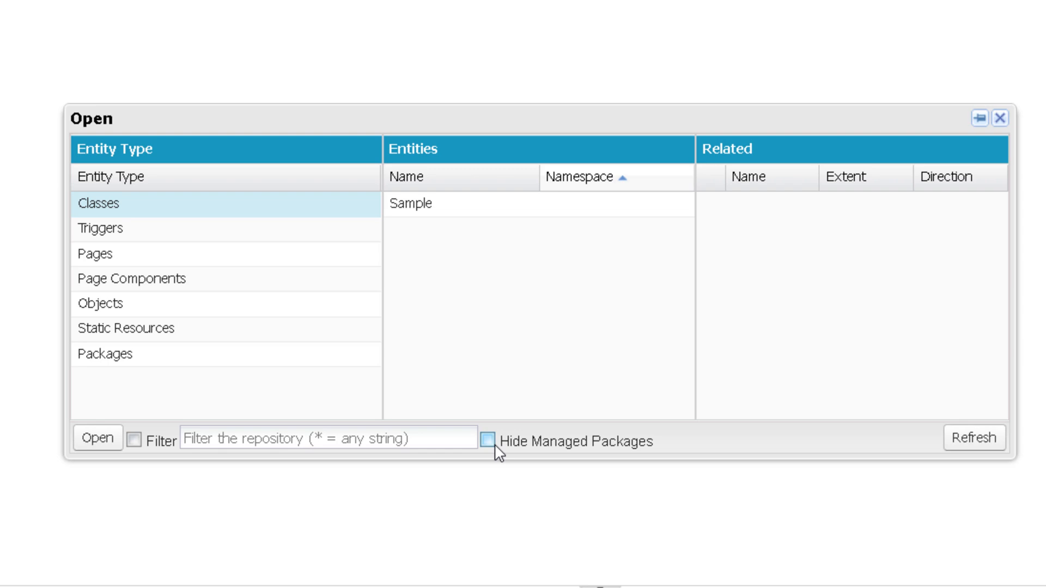
mouse_move(630, 413)
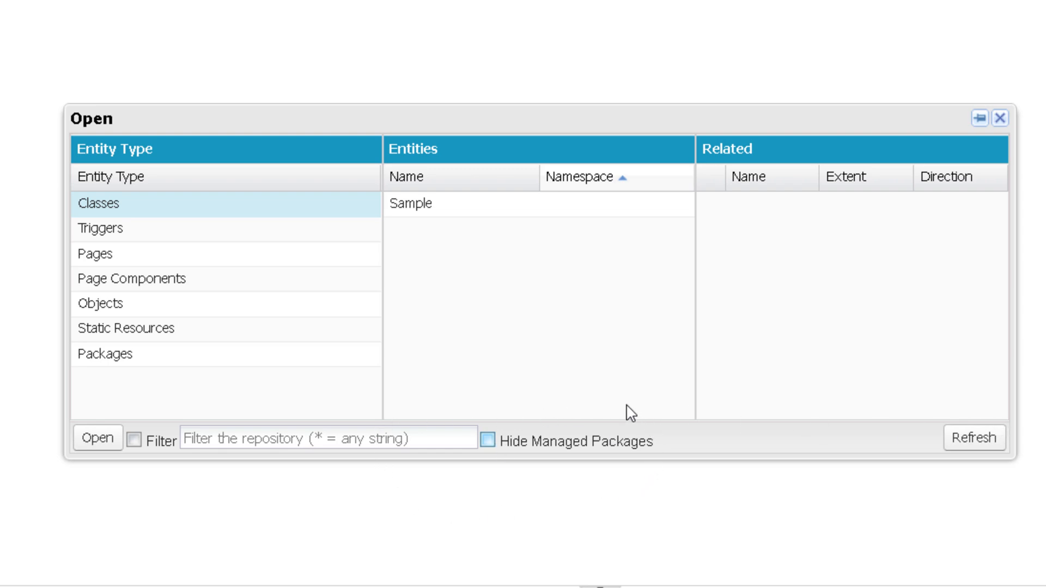
mouse_move(974, 438)
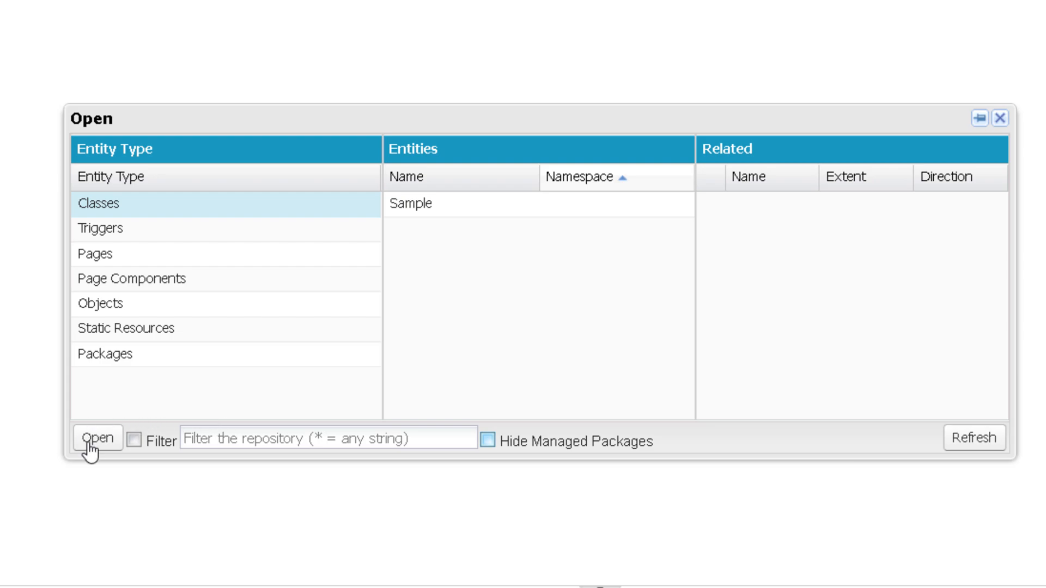
left_click(411, 203)
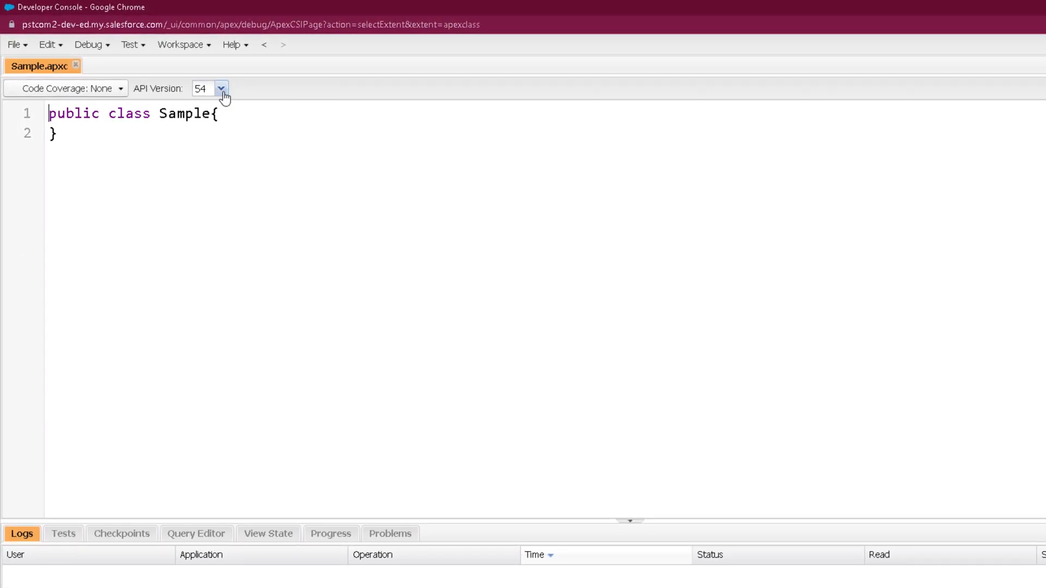
left_click(223, 89)
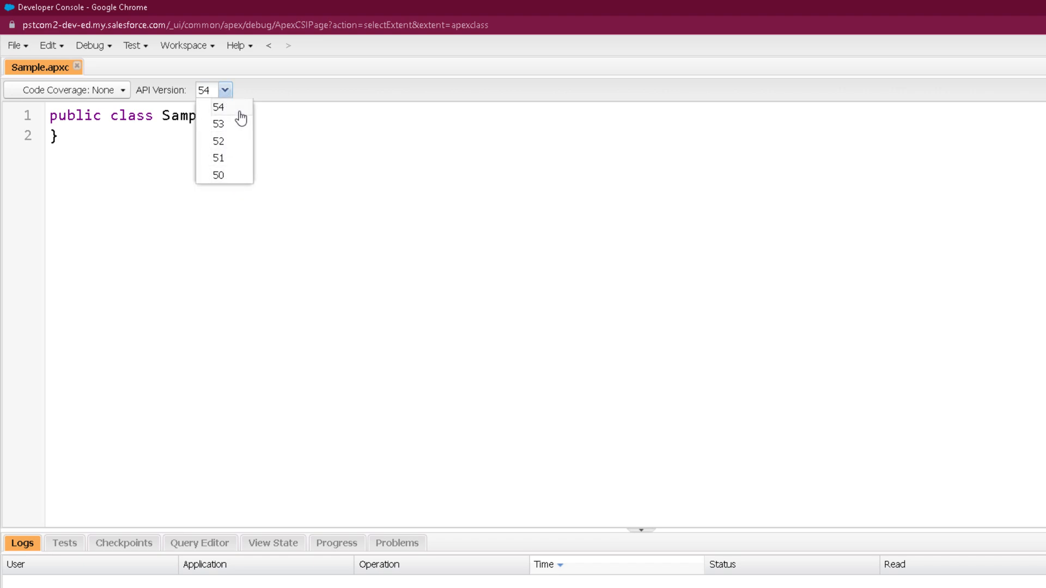
mouse_move(229, 116)
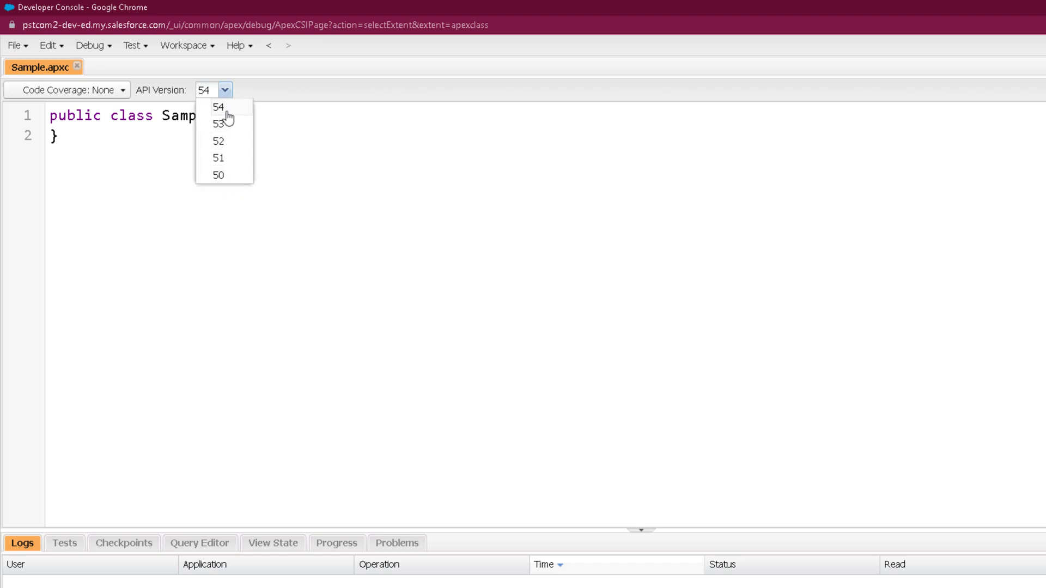
left_click(218, 107)
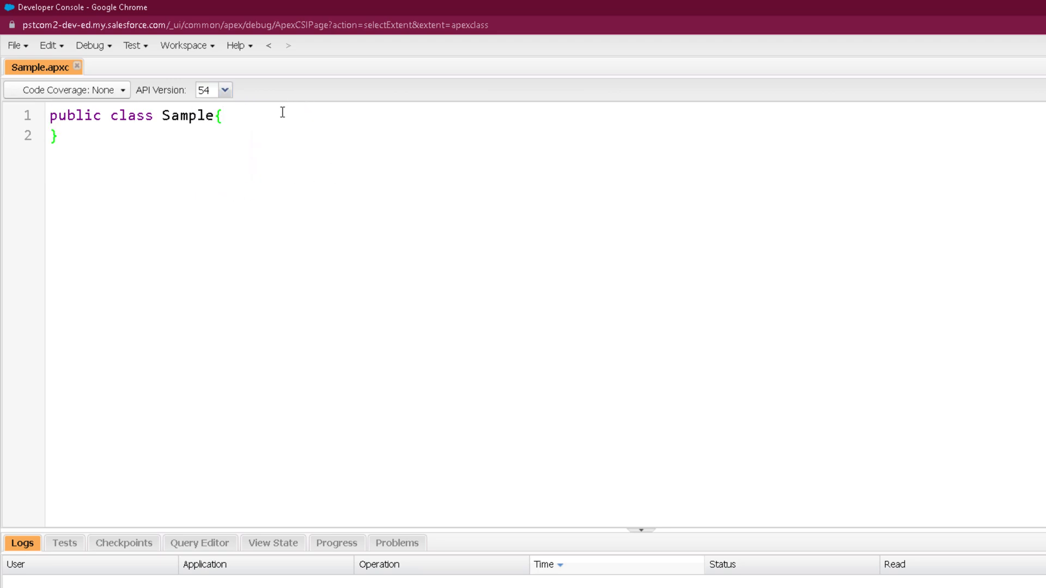
- Type 'public static void show()' into Sample, then delete 'void' to trigger two problems
type("p")
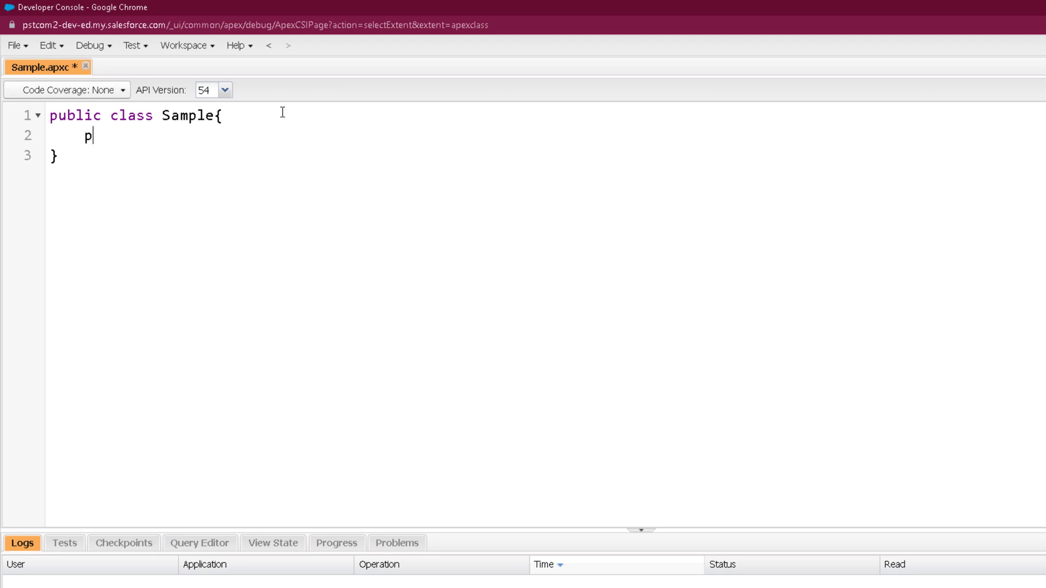
type("ublic statuc")
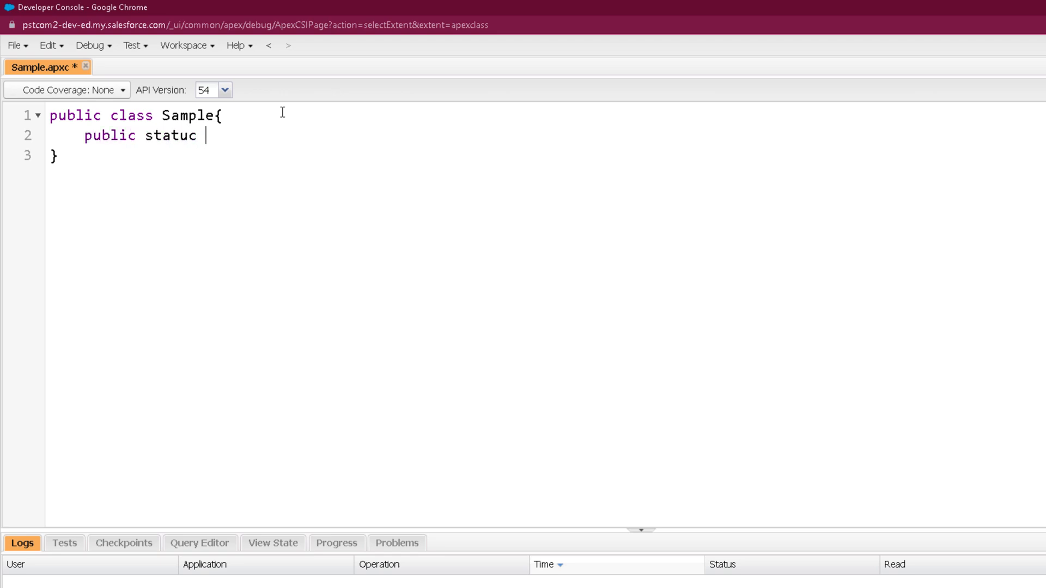
type("ic void show(){")
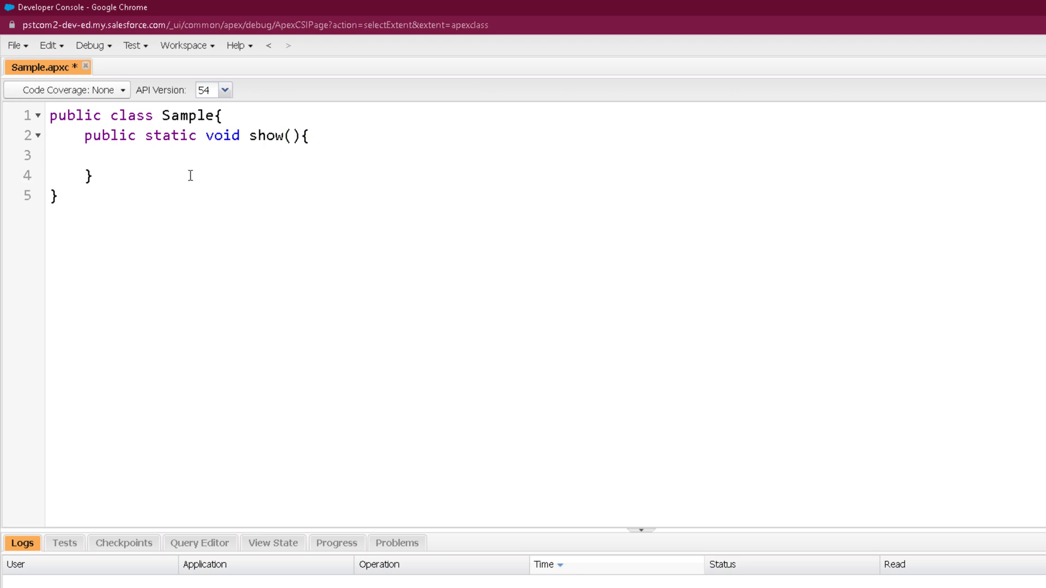
mouse_move(222, 136)
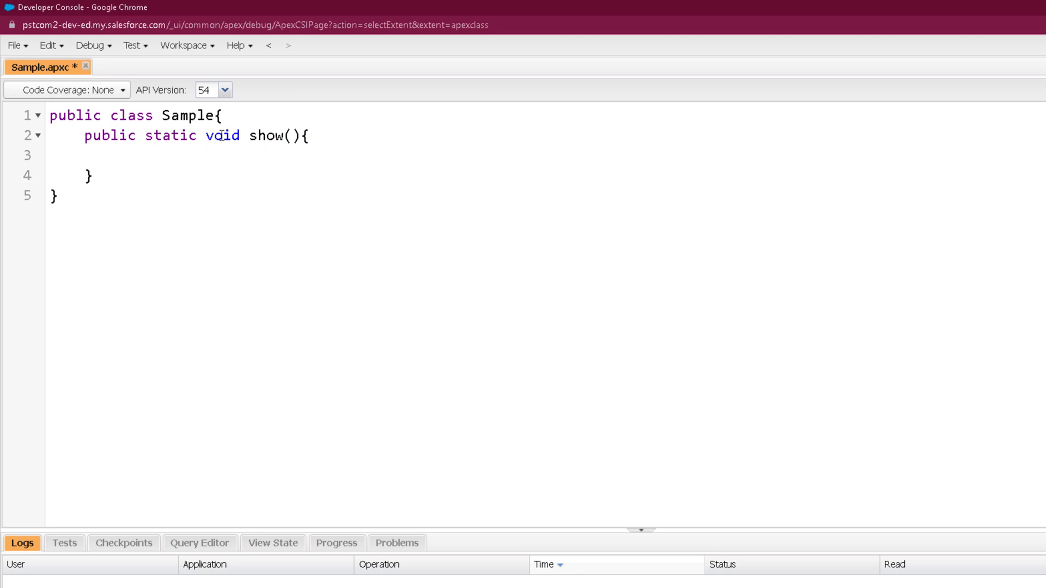
key("BackSpace")
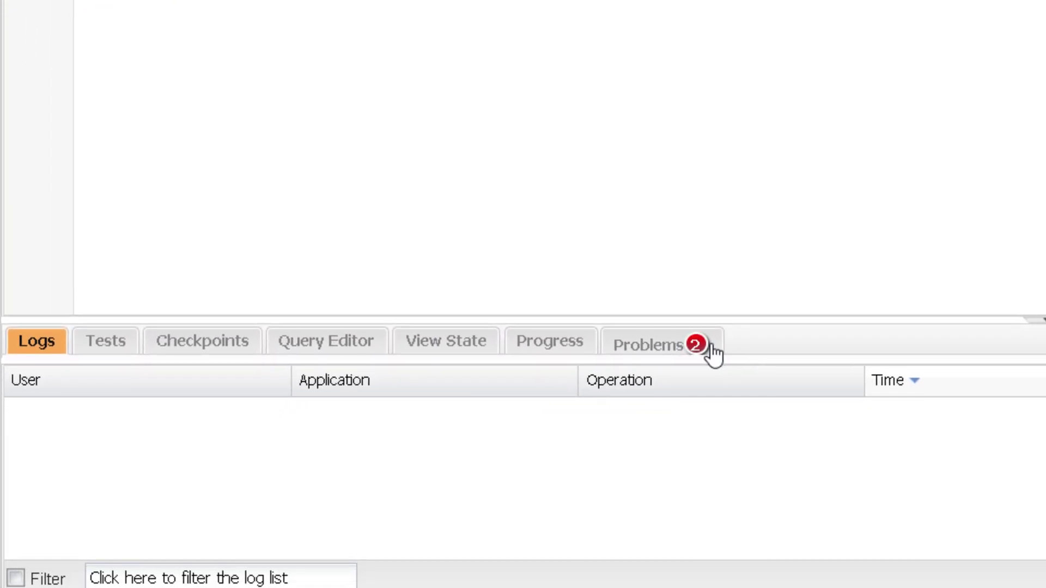
- Review the Problems list and jump to the static-not-allowed error on show()
left_click(648, 342)
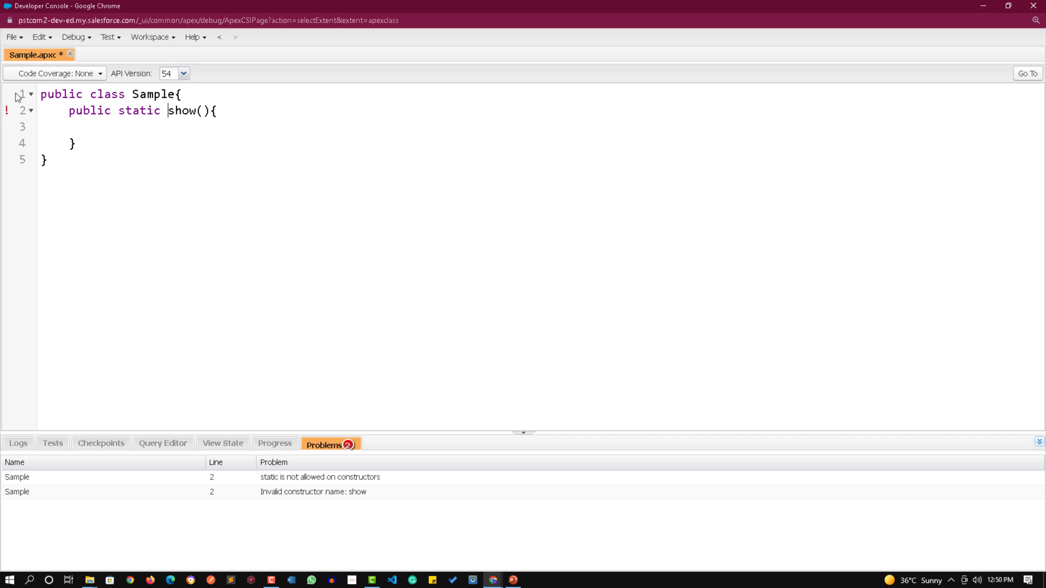
mouse_move(35, 230)
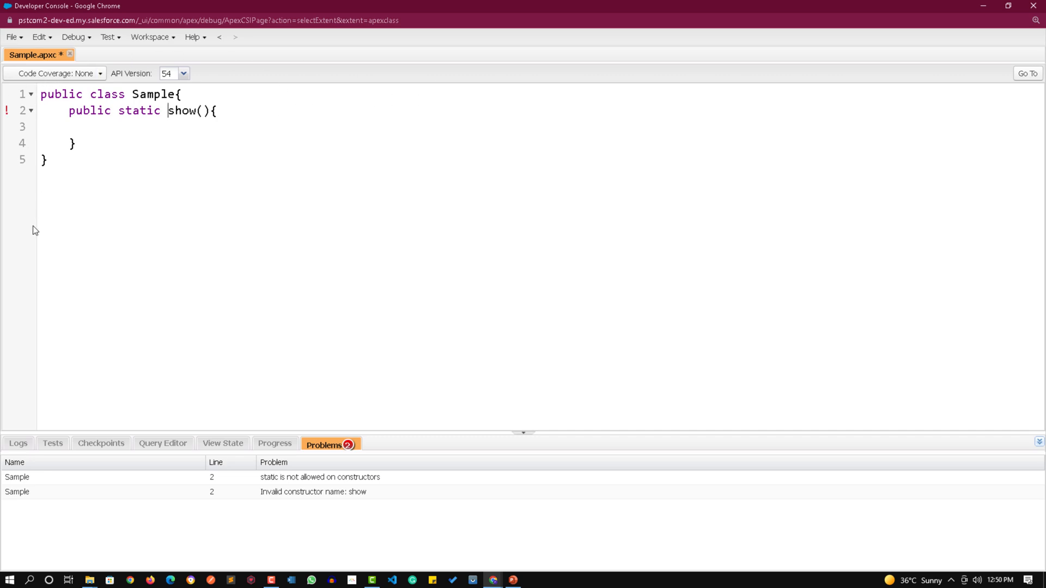
double_click(182, 111)
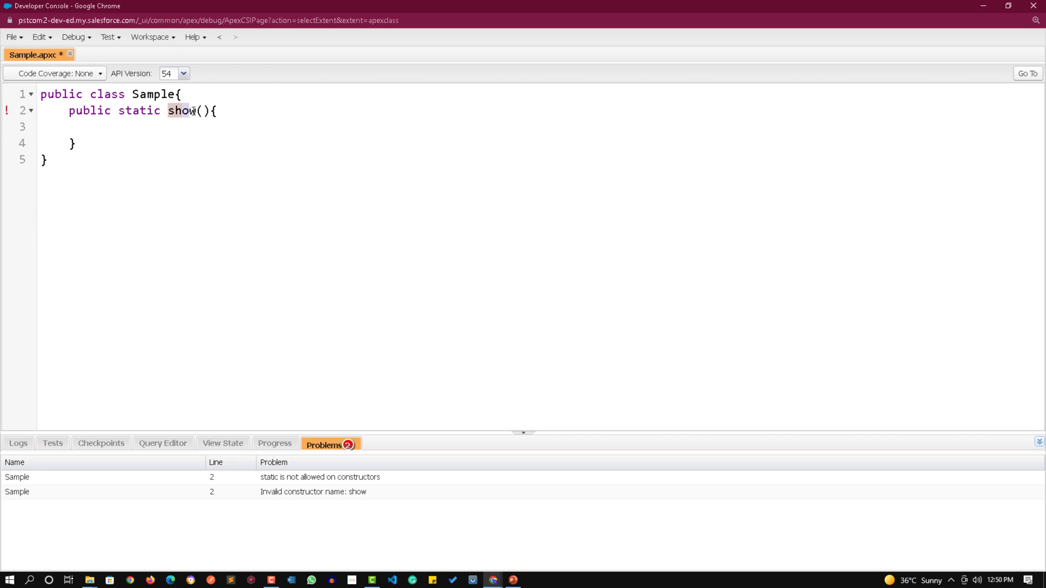
left_click(320, 478)
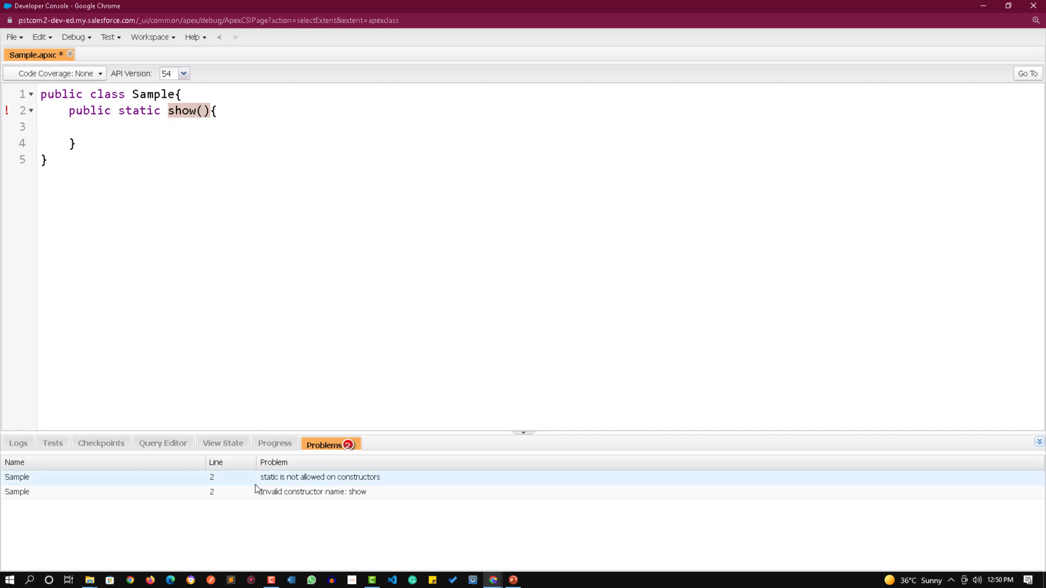
double_click(139, 110)
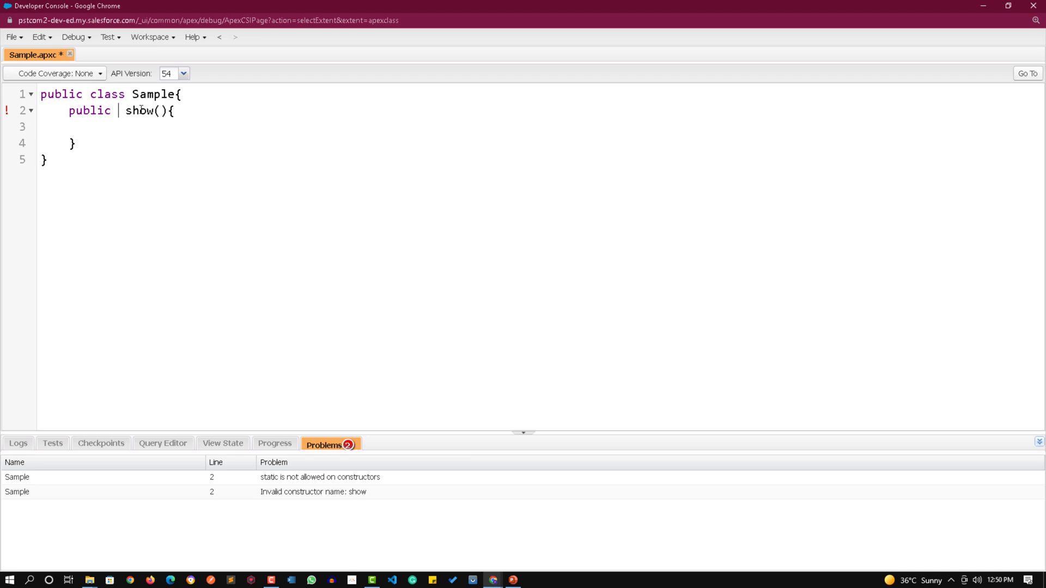
key("ctrl+s")
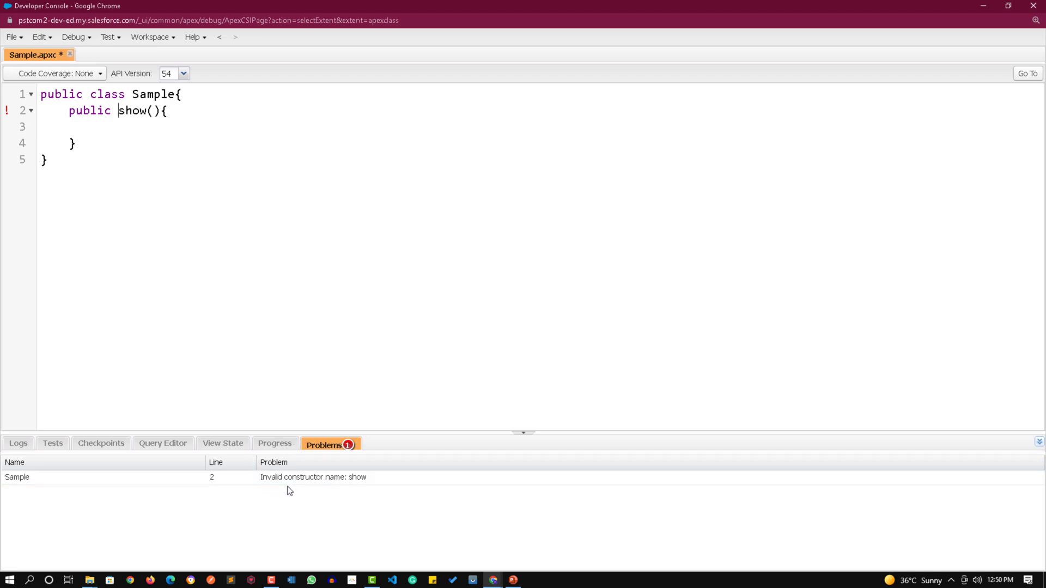
- Jump to the invalid constructor name error, retype 'static void' before show(), and save Sample
left_click(314, 477)
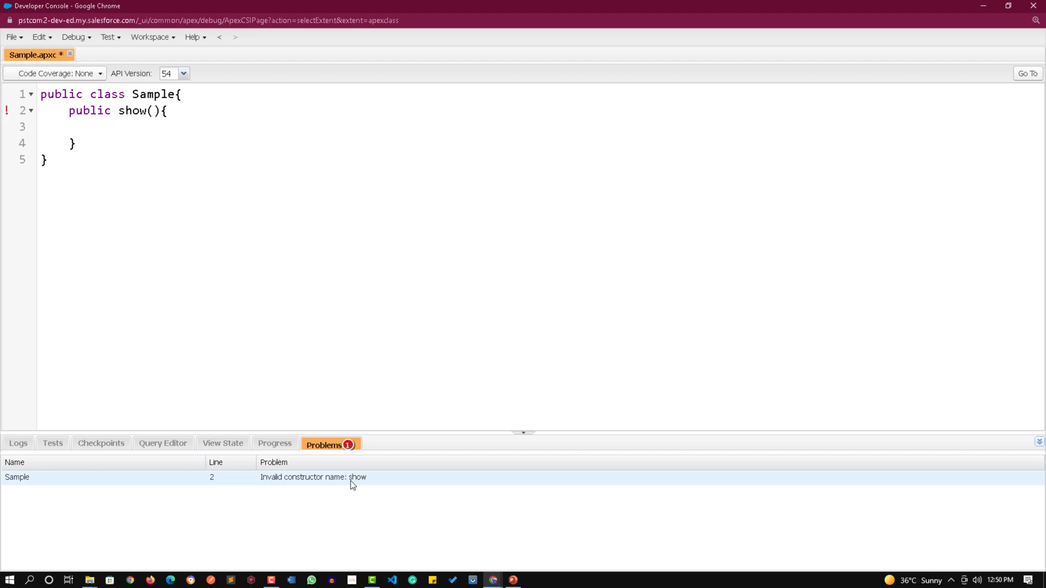
double_click(133, 110)
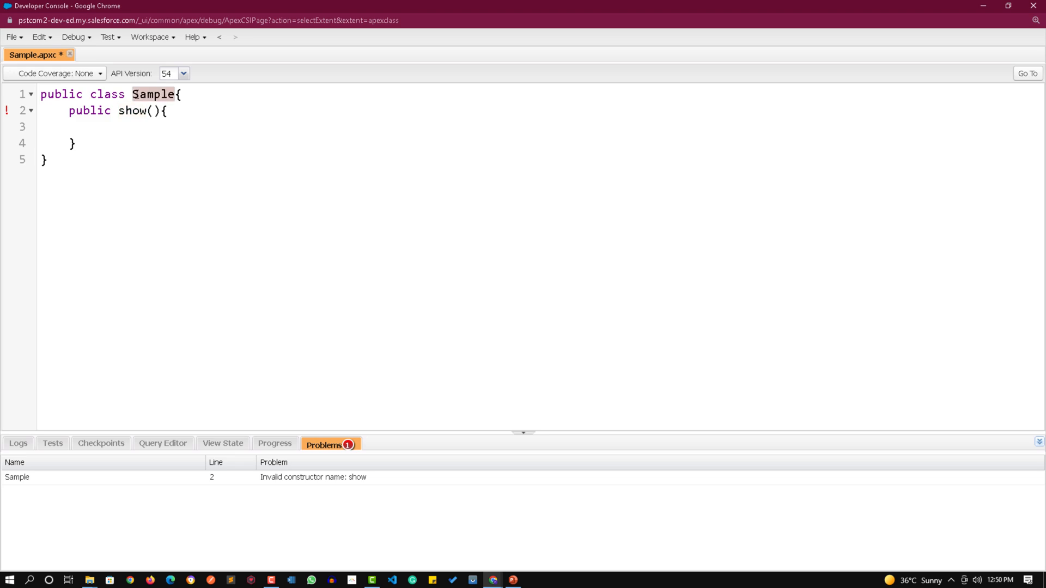
double_click(131, 110)
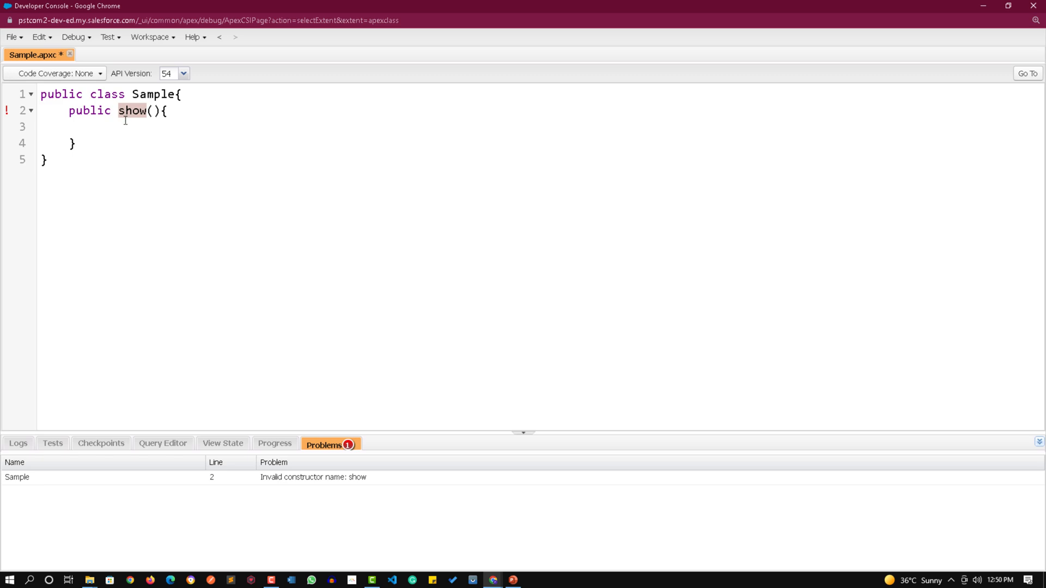
type("static void s")
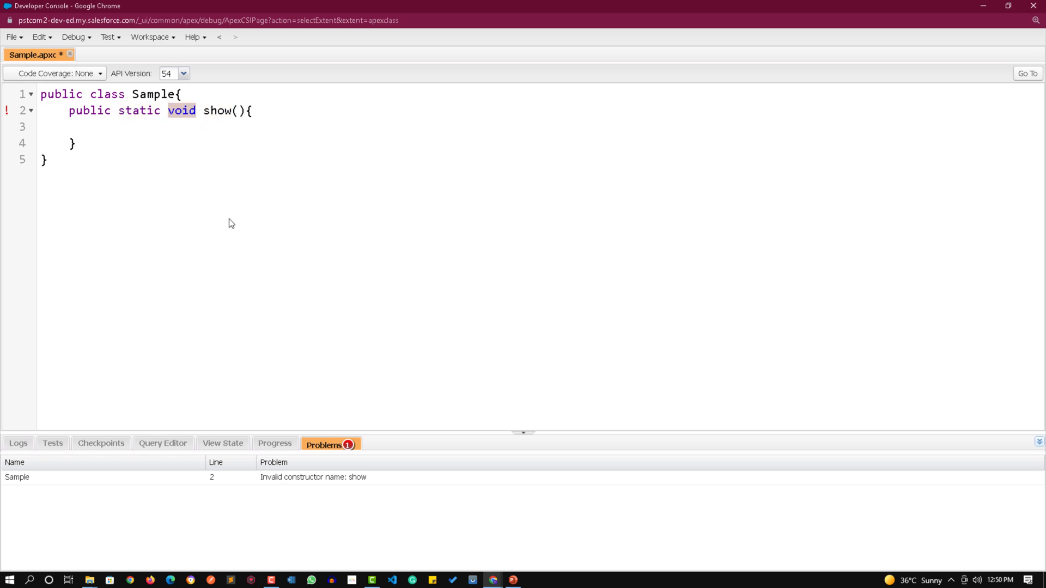
key("ctrl+s")
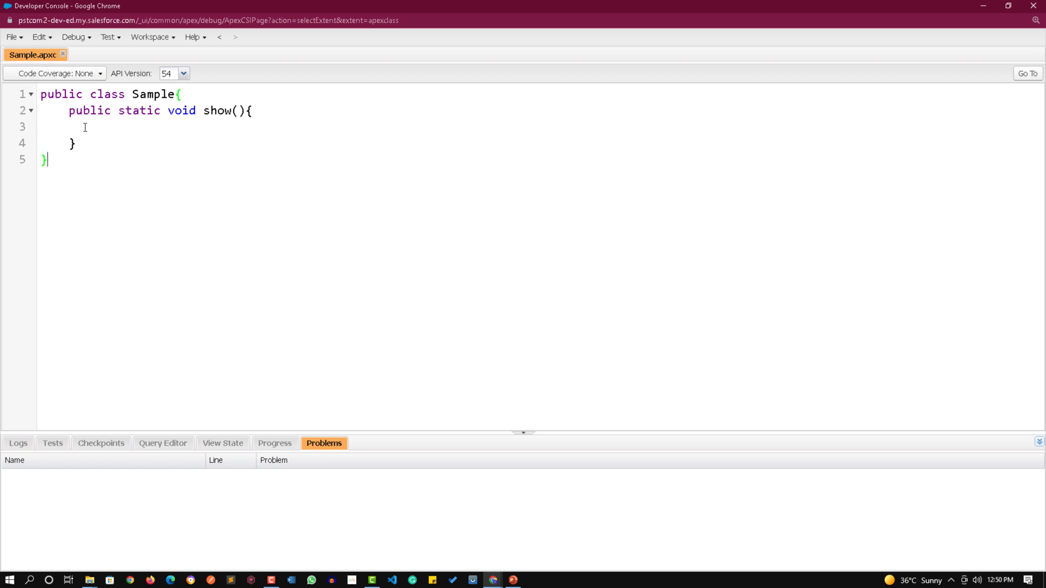
- Create a new Apex class from the File menu named 'HelloApex'
left_click(11, 37)
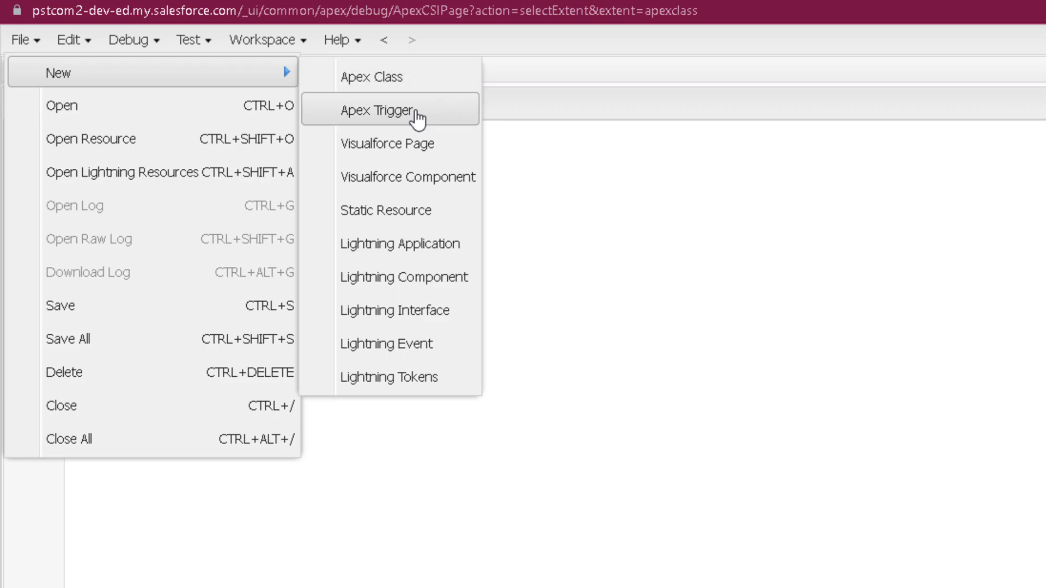
mouse_move(394, 103)
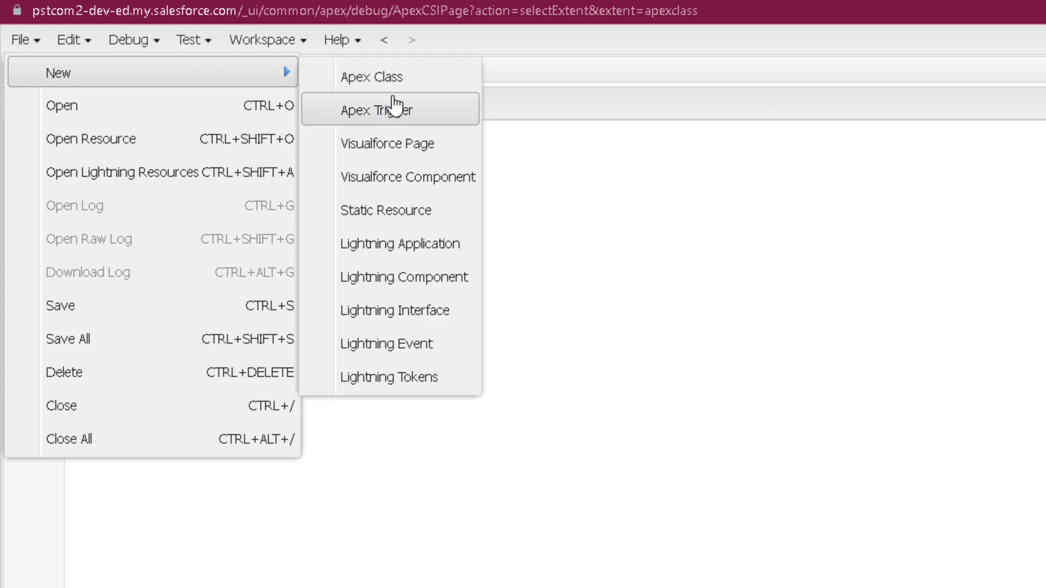
mouse_move(402, 116)
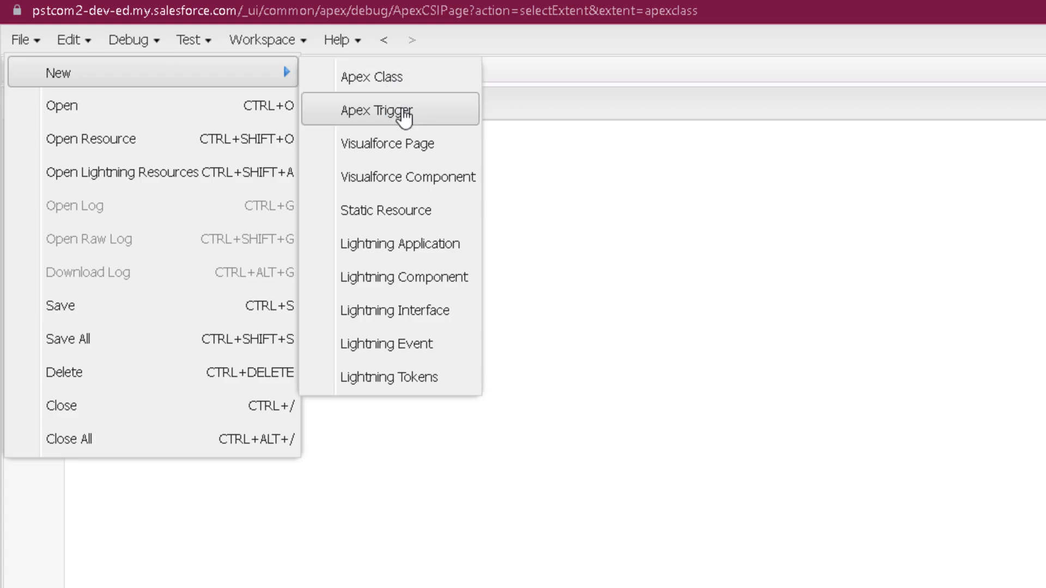
left_click(371, 76)
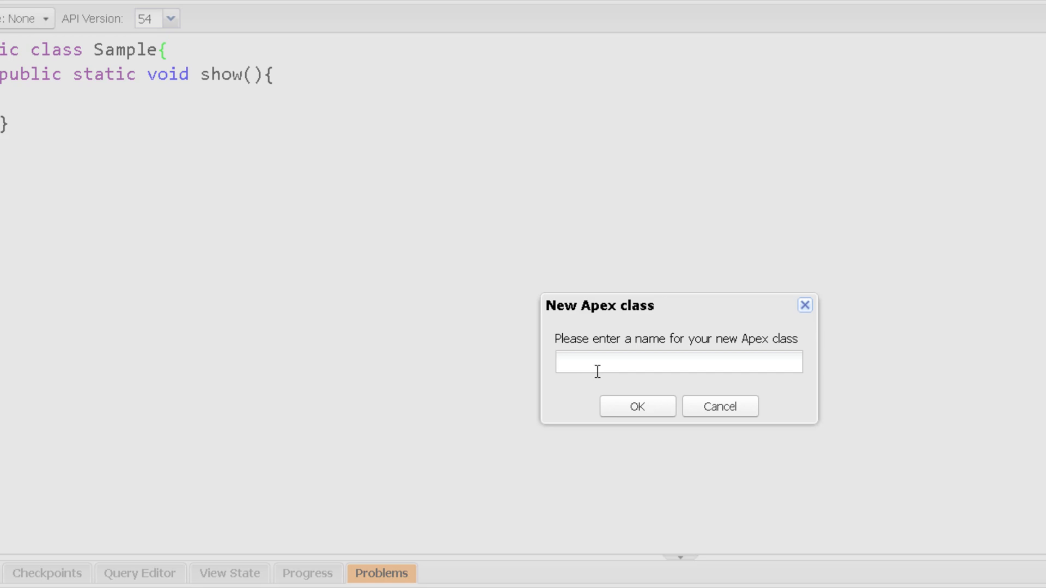
mouse_move(630, 339)
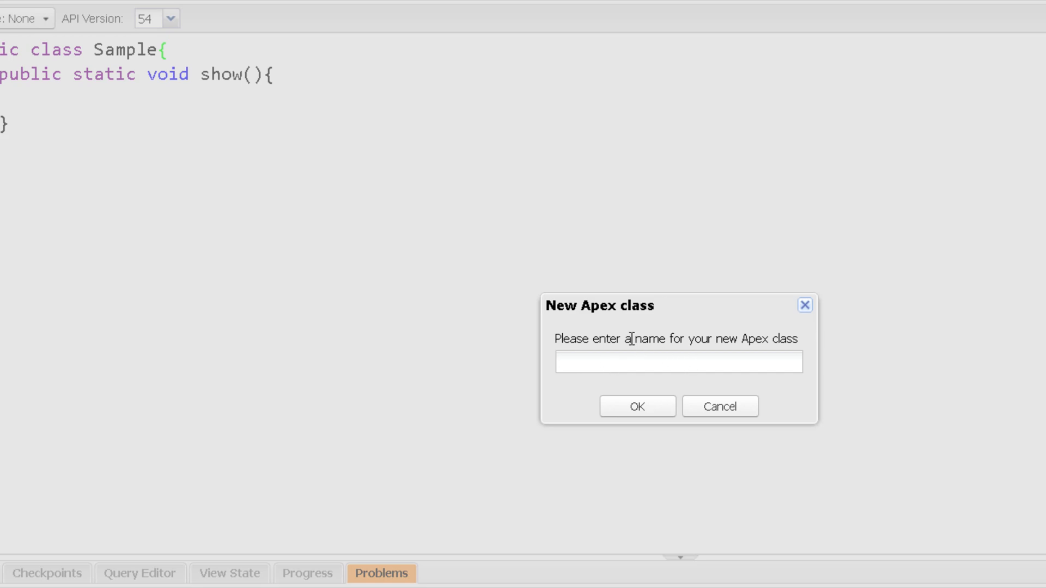
type("HelloApex")
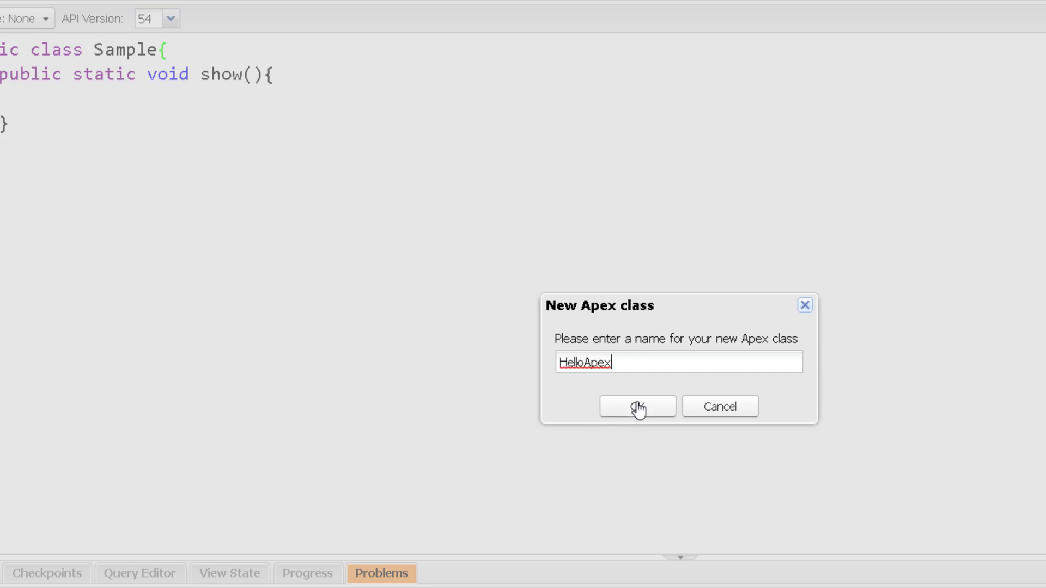
left_click(636, 407)
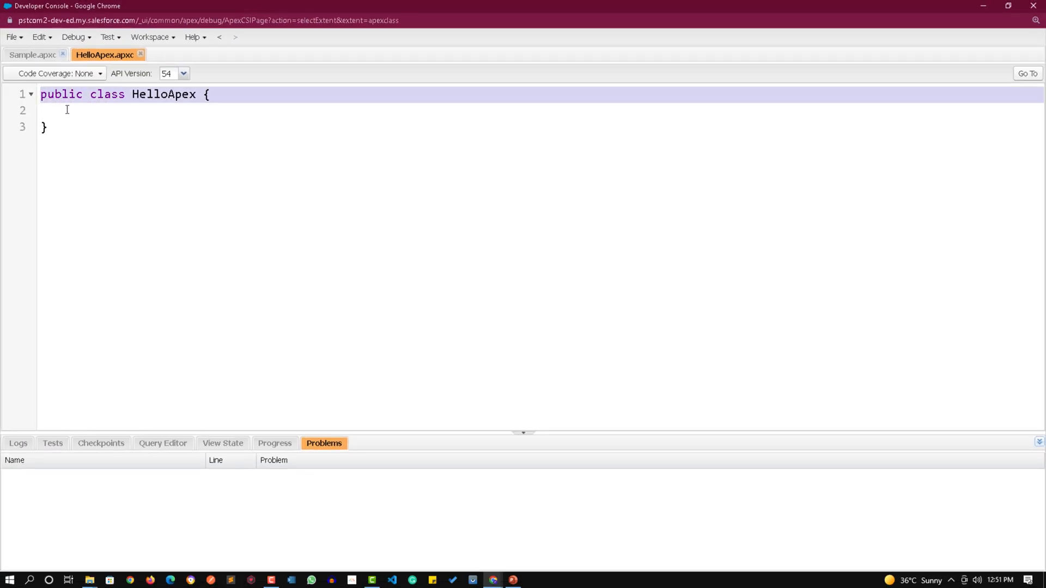
- Click around the HelloApex editor, then bring the Sample.apxc tab forward
left_click(81, 127)
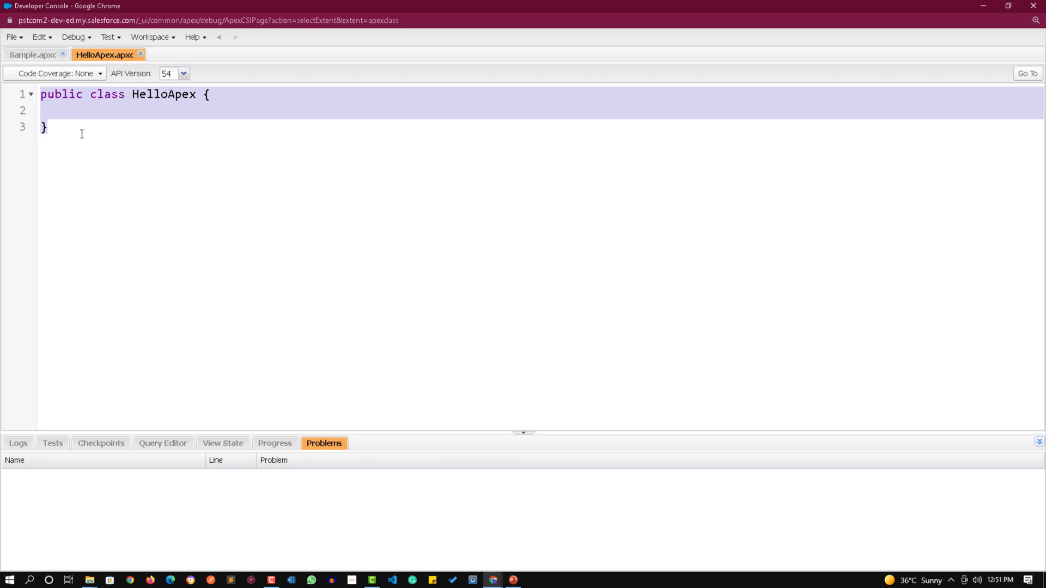
mouse_move(63, 99)
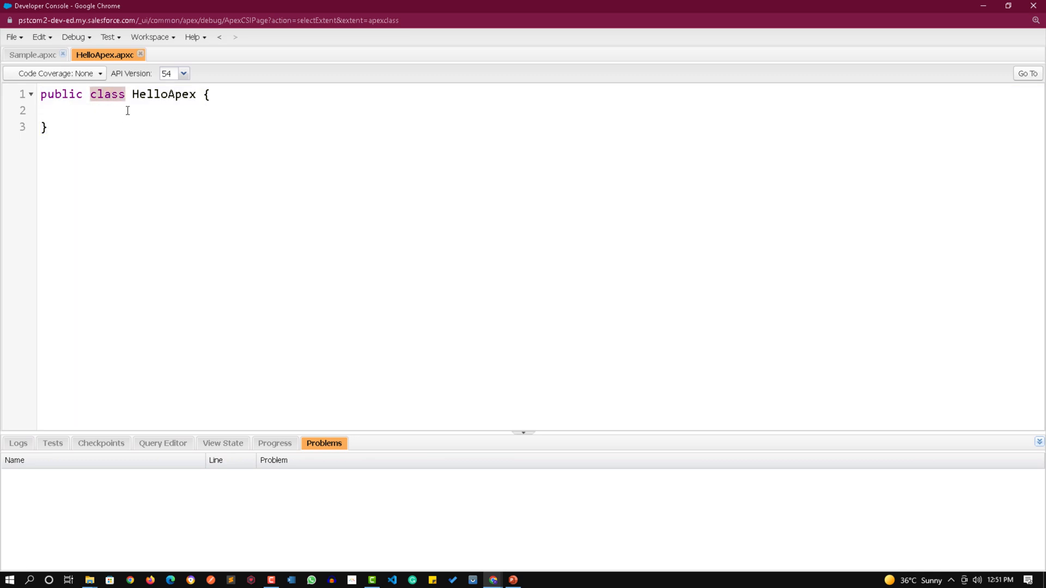
left_click(39, 110)
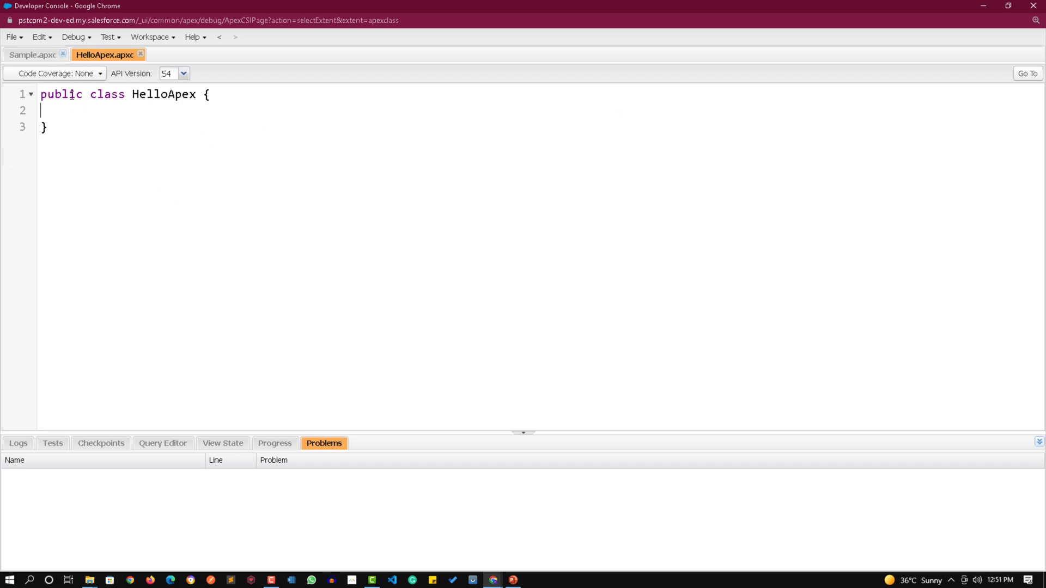
double_click(163, 94)
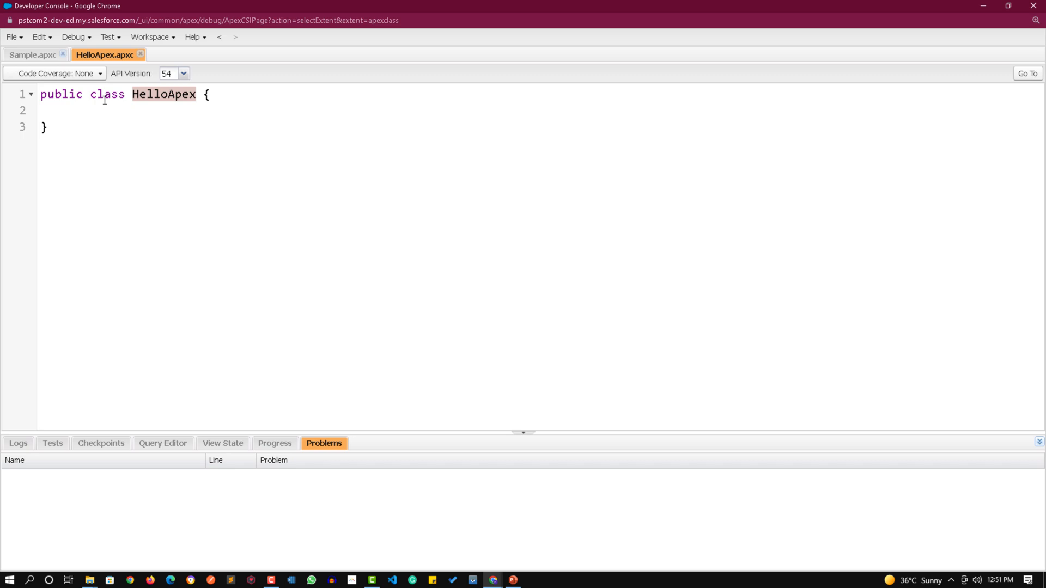
mouse_move(28, 93)
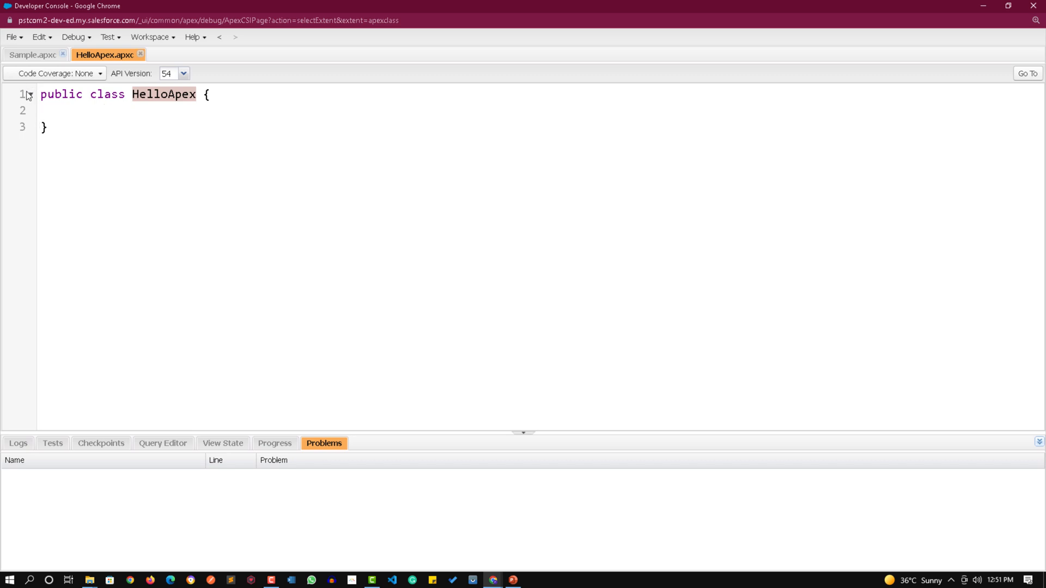
mouse_move(28, 108)
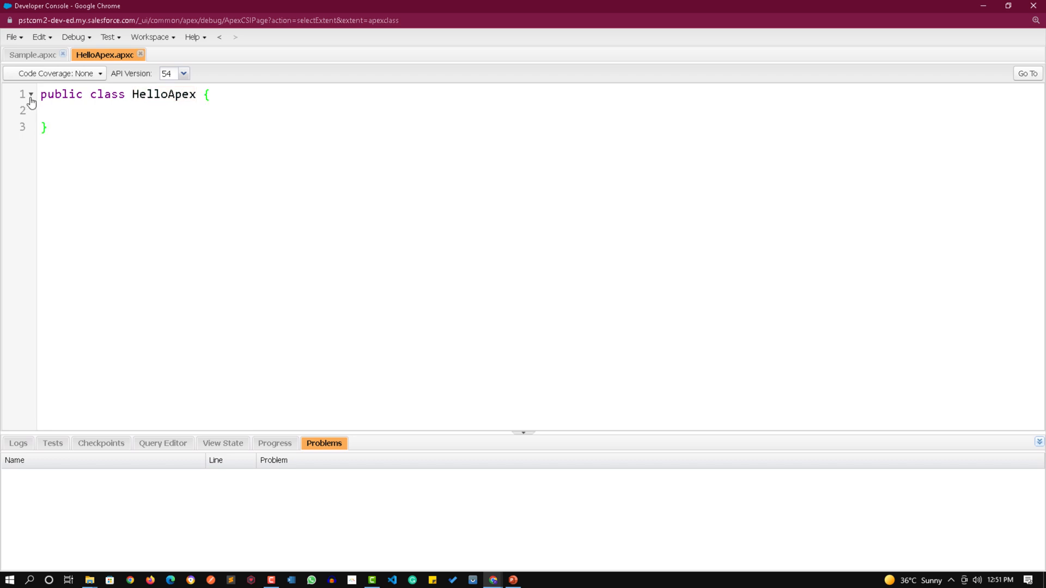
left_click(47, 127)
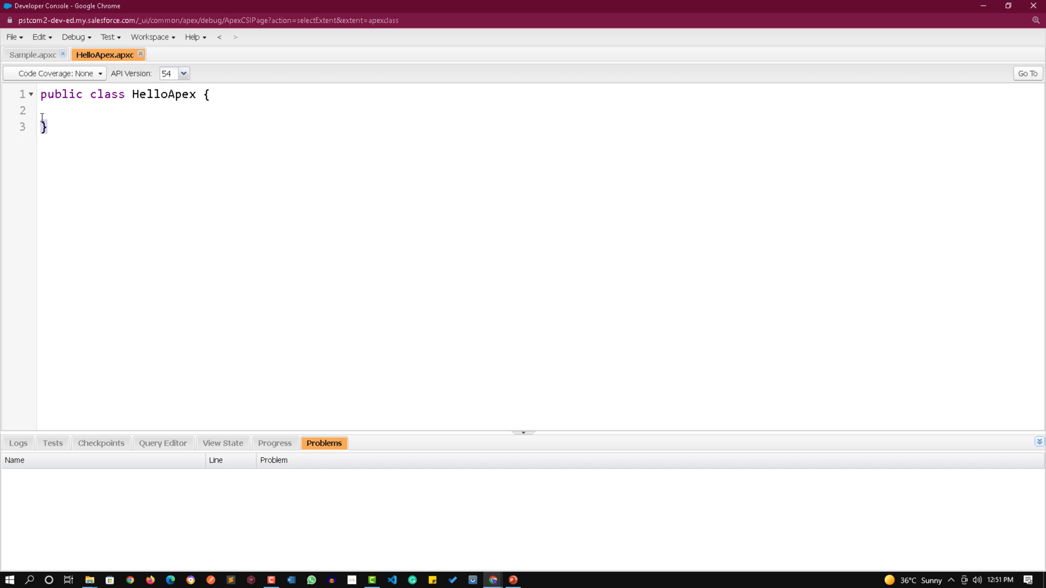
left_click(32, 55)
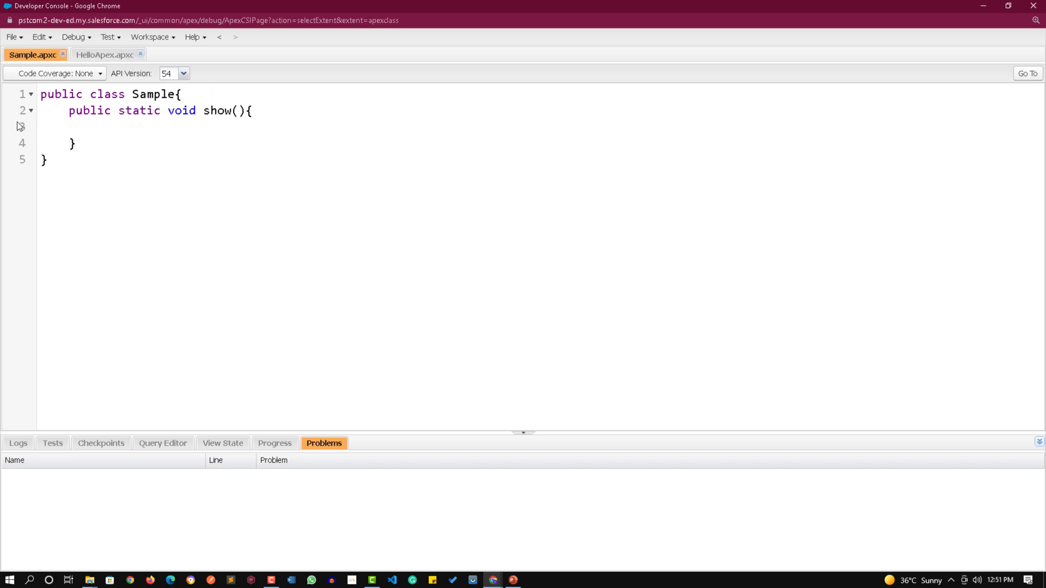
- Fold and unfold Sample's show method body, then return to the HelloApex tab
left_click(30, 111)
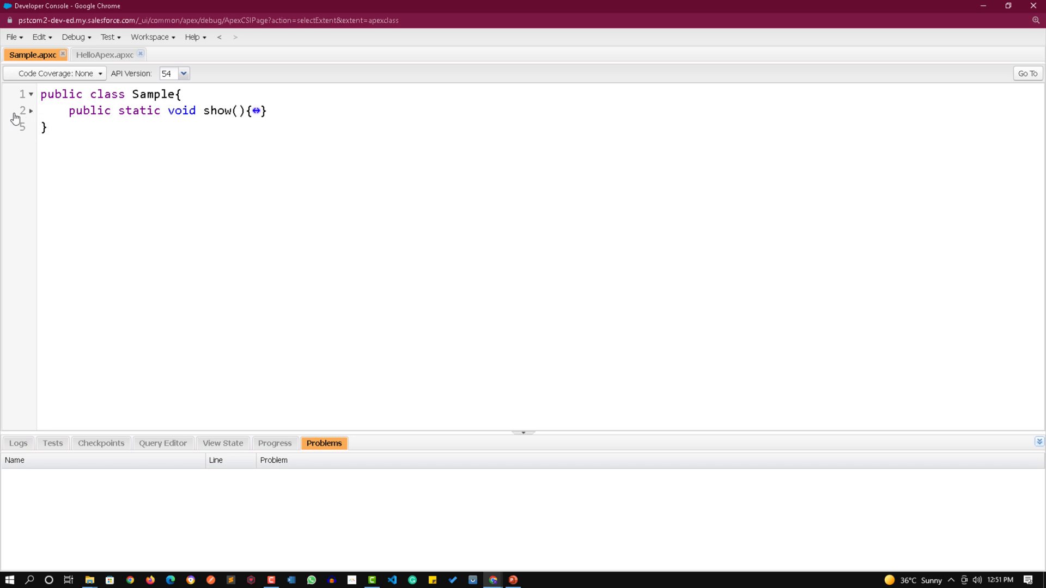
mouse_move(26, 124)
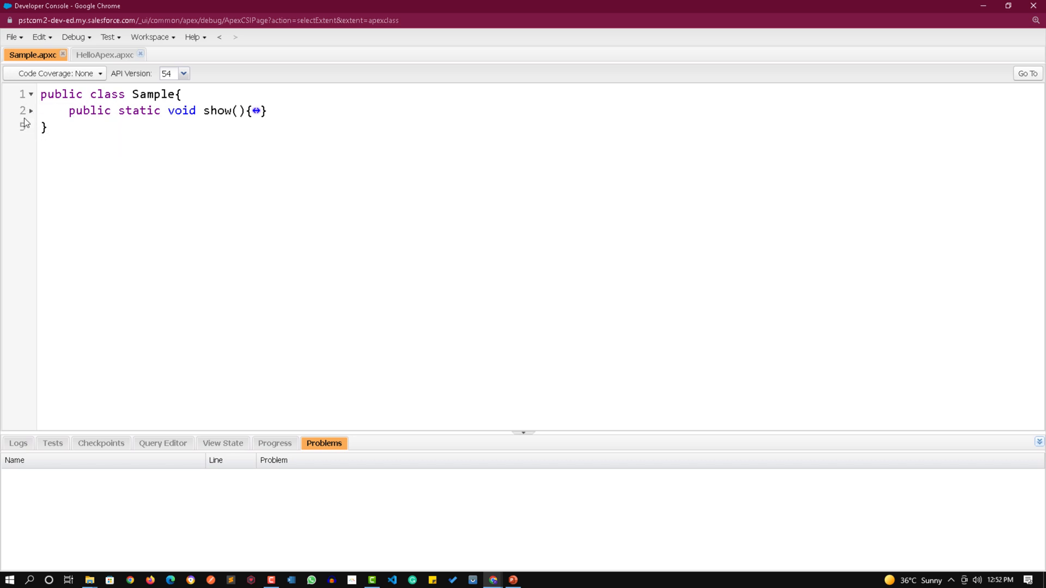
key("enter")
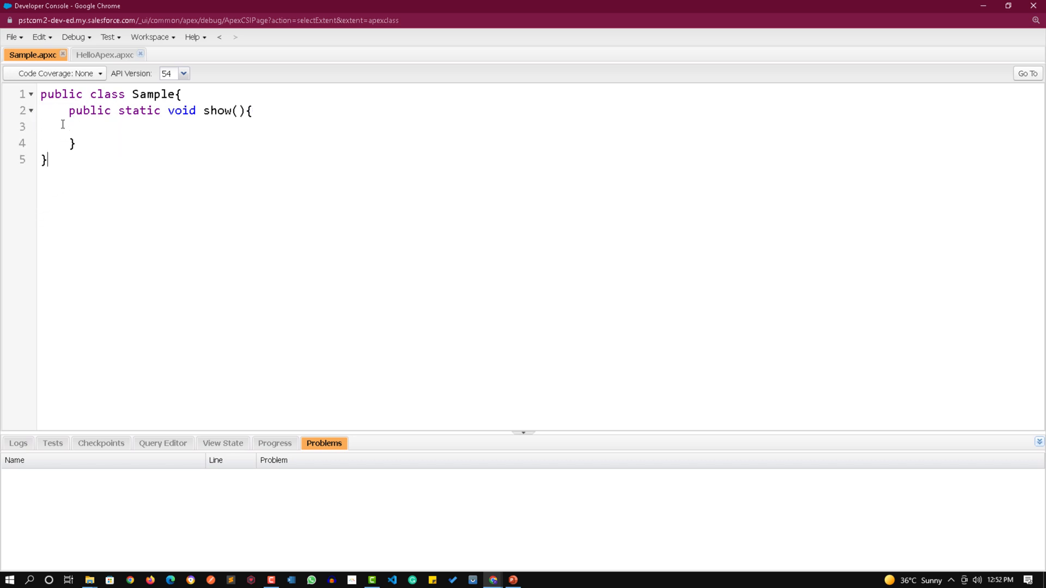
mouse_move(67, 285)
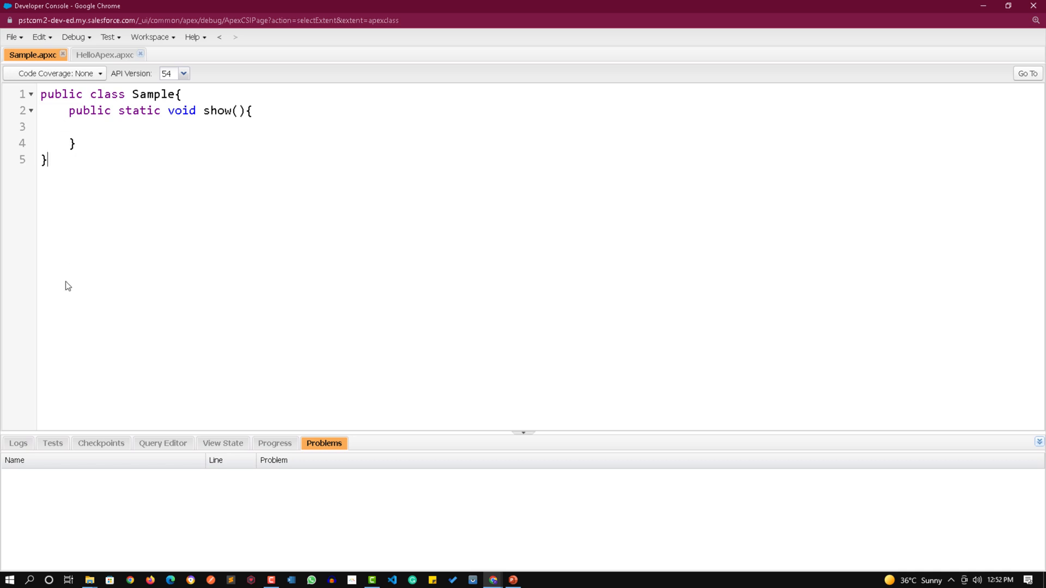
left_click(105, 54)
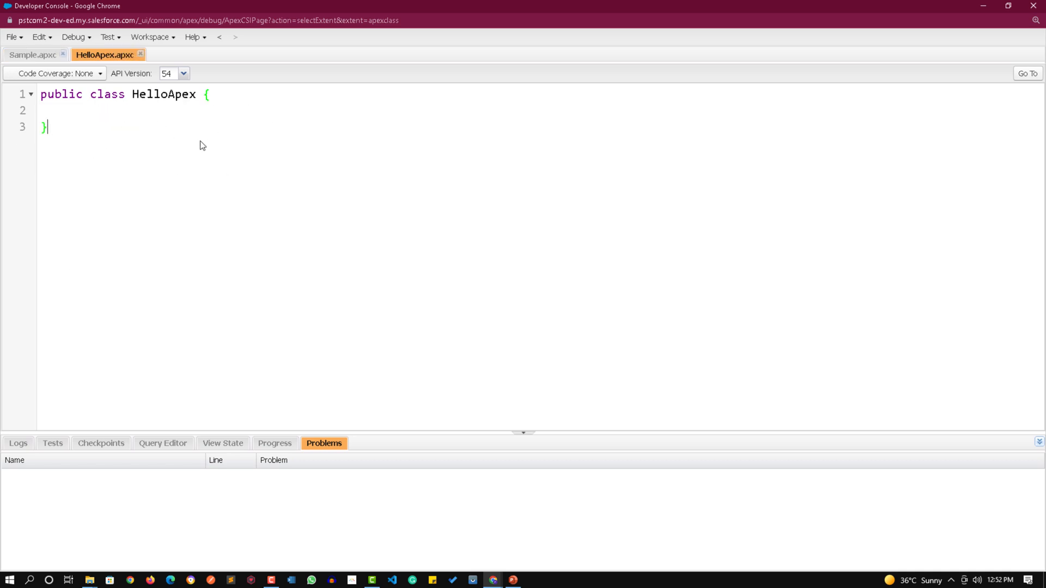
left_click(12, 36)
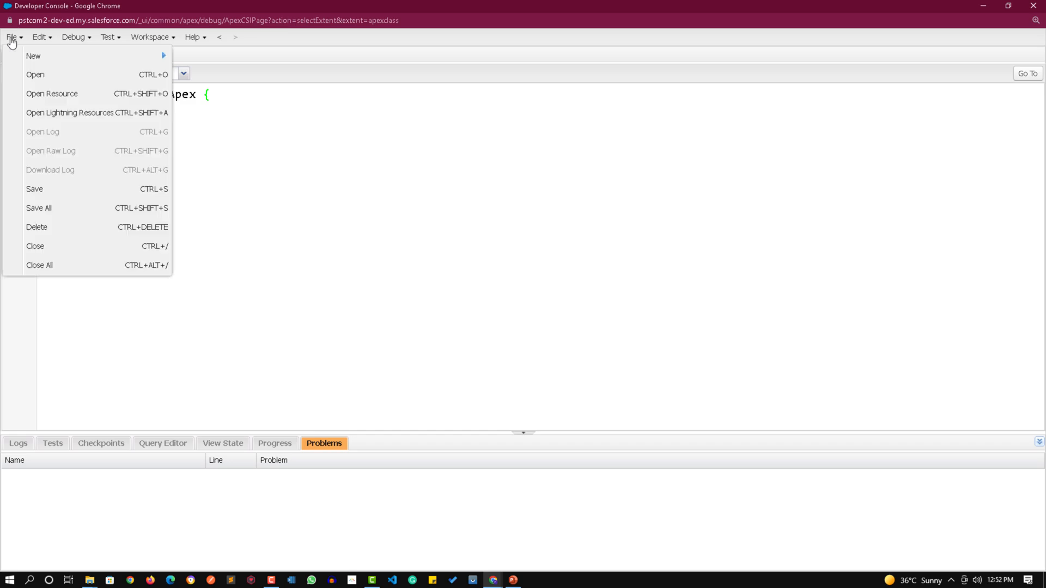
mouse_move(37, 227)
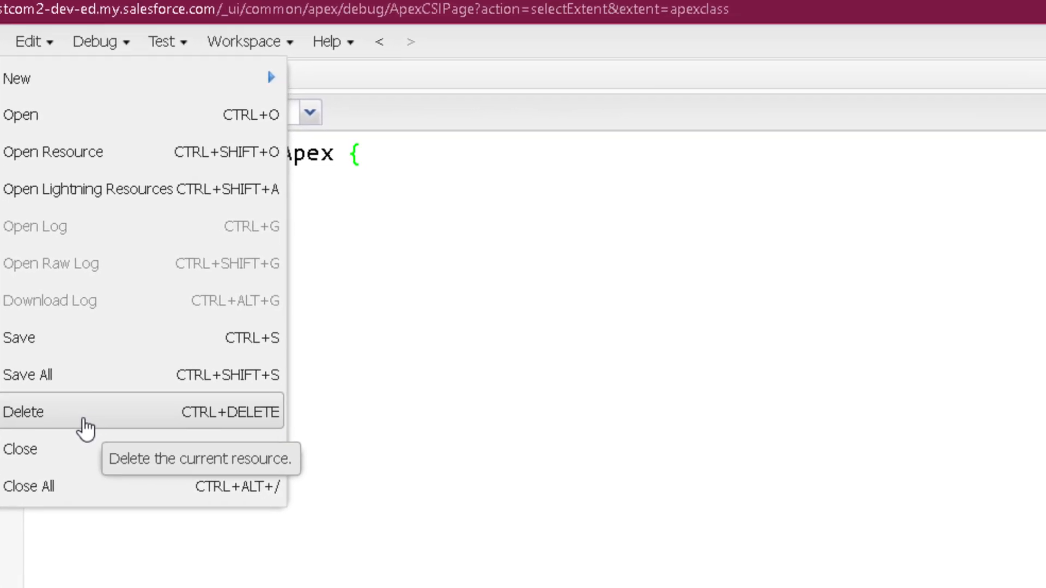
- Delete the HelloApex class, then the Sample class, confirming each deletion
left_click(24, 411)
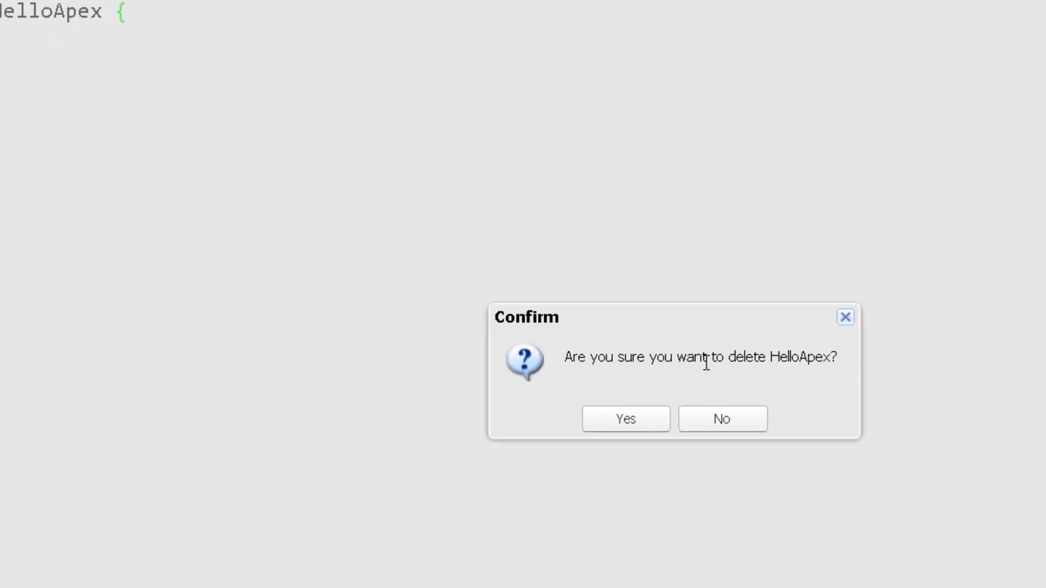
mouse_move(187, 113)
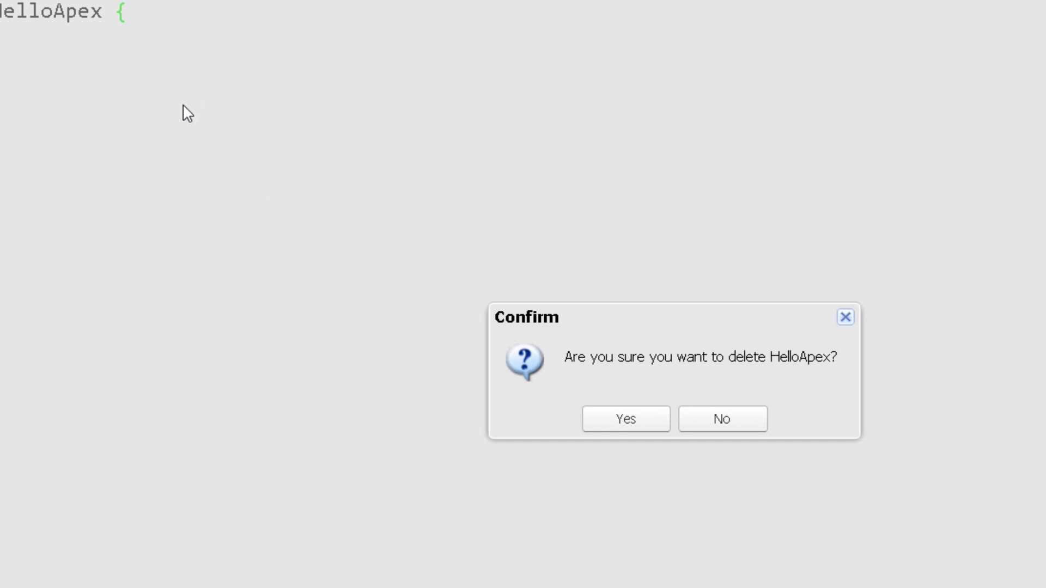
mouse_move(625, 418)
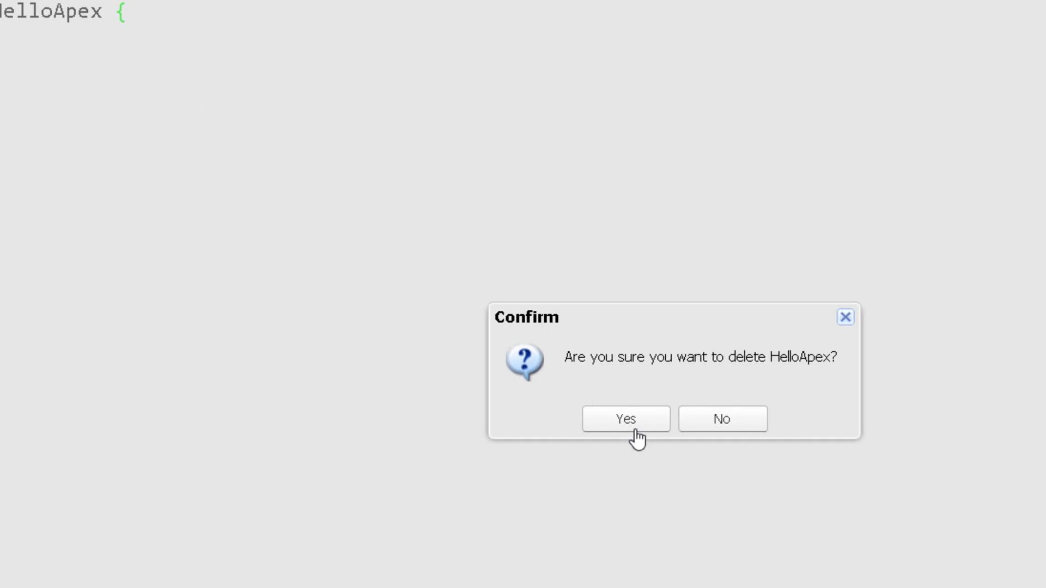
left_click(624, 419)
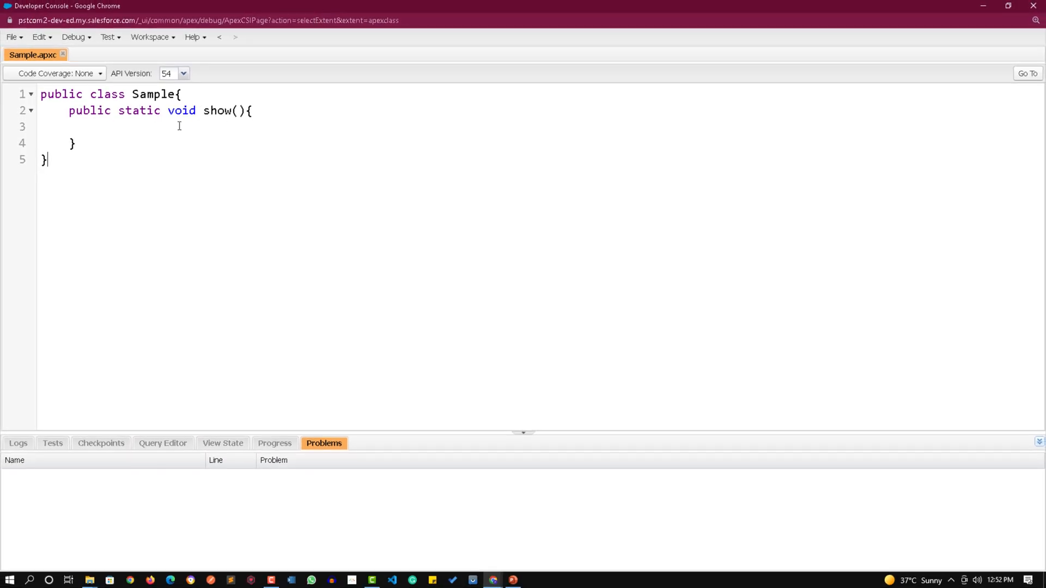
left_click(12, 37)
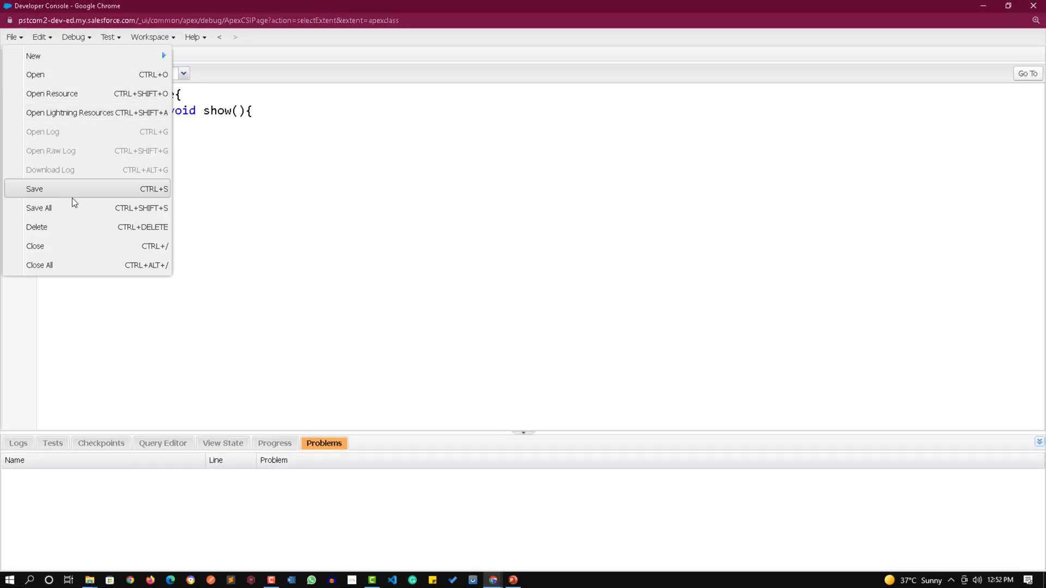
left_click(37, 226)
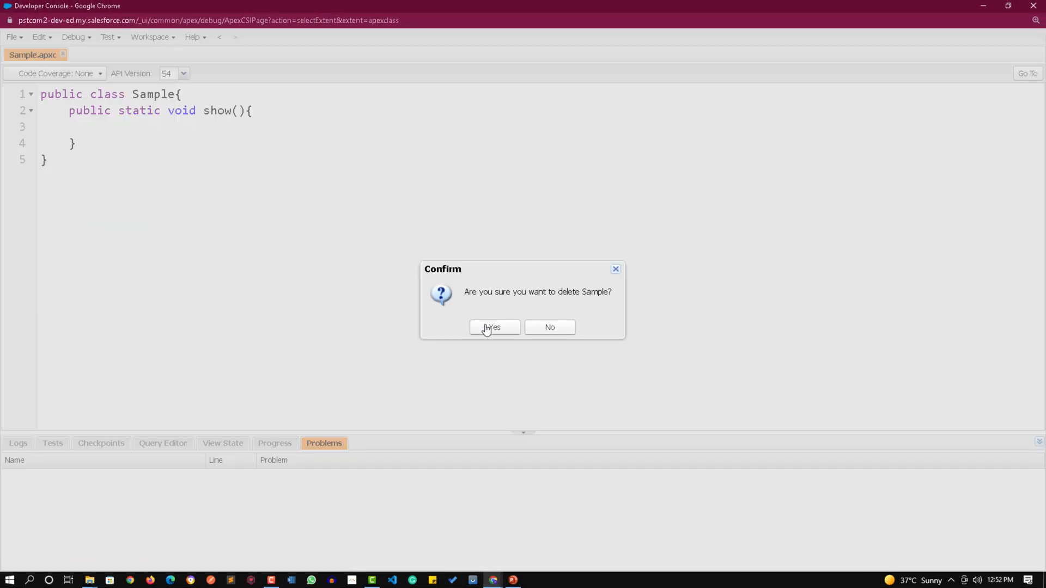
left_click(493, 327)
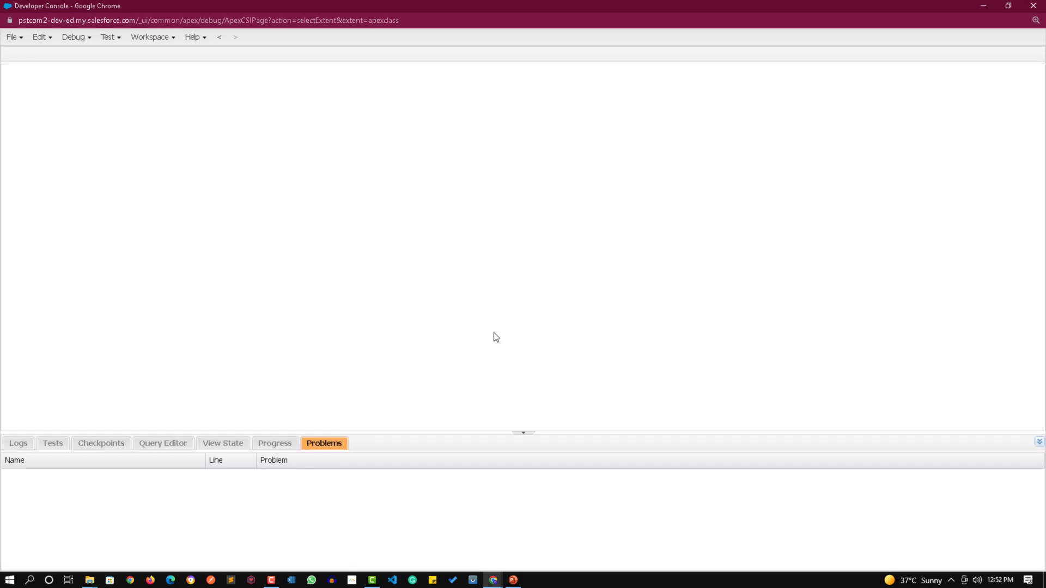
left_click(12, 37)
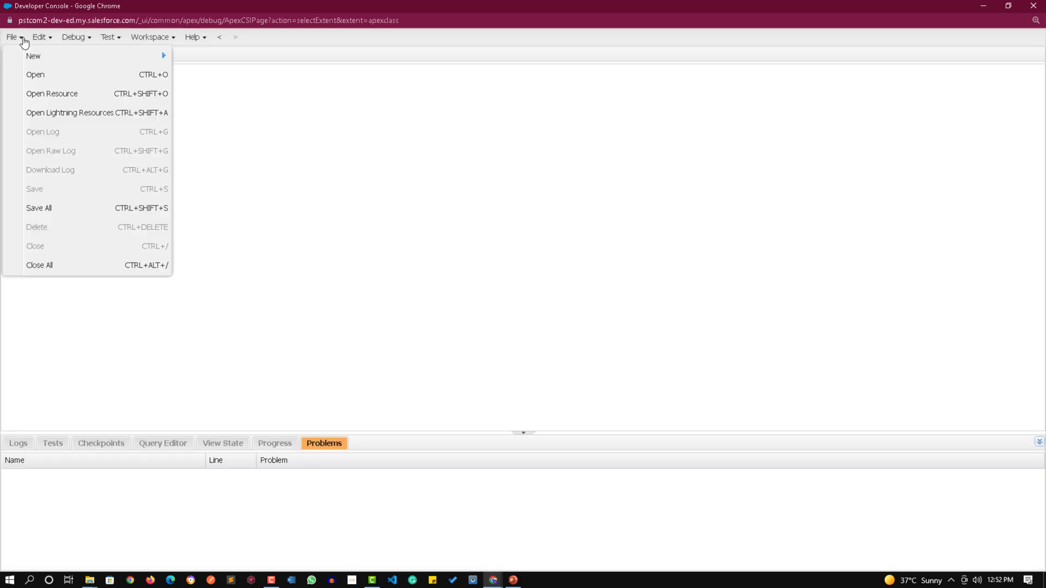
left_click(35, 74)
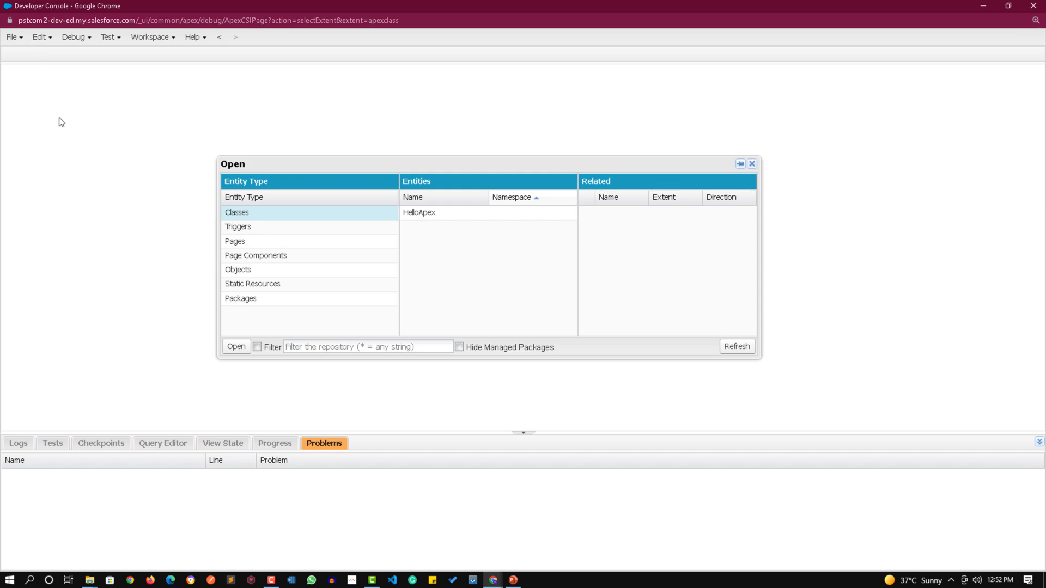
left_click(736, 347)
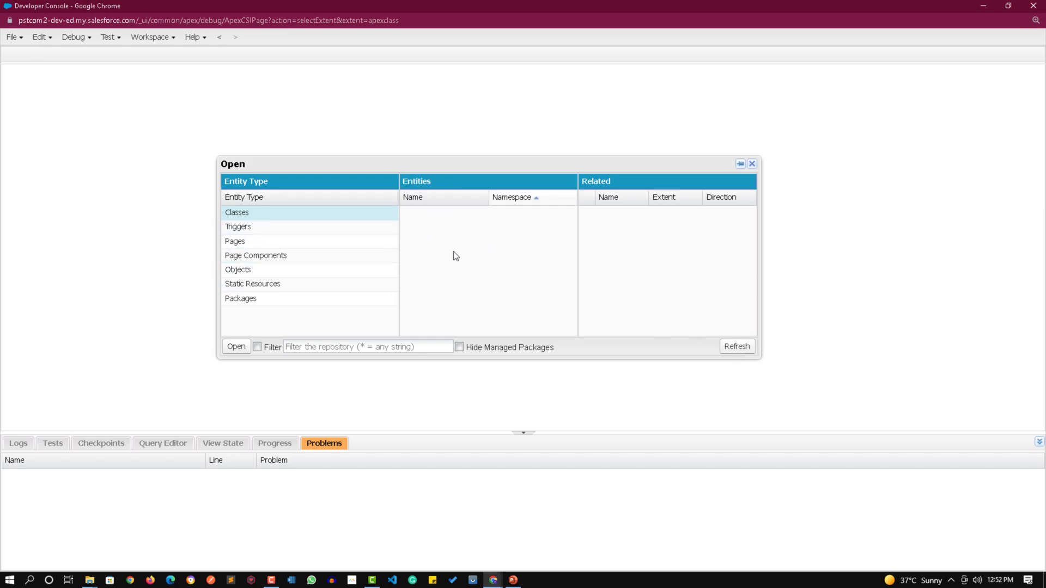
left_click(751, 164)
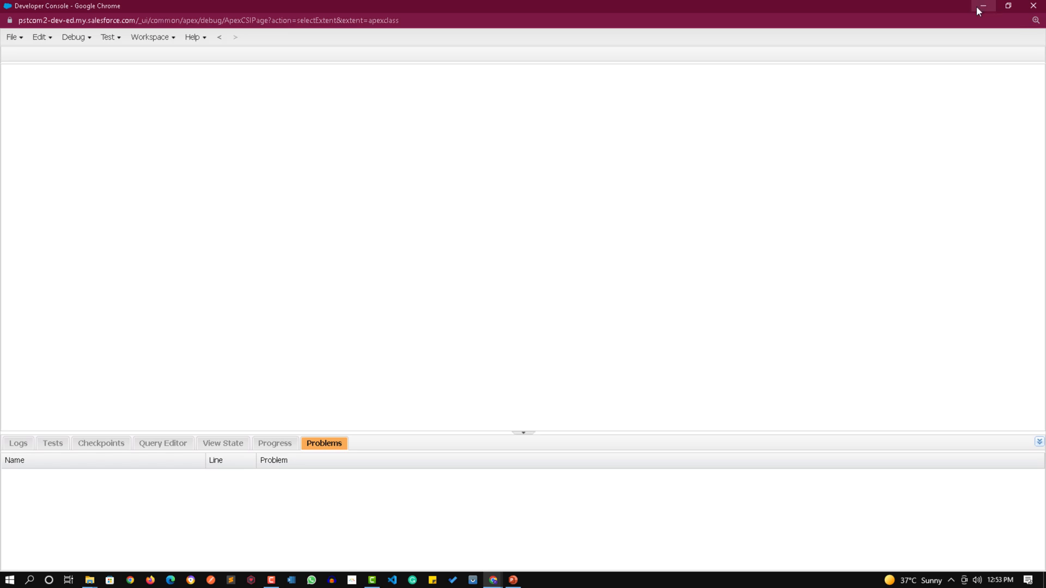